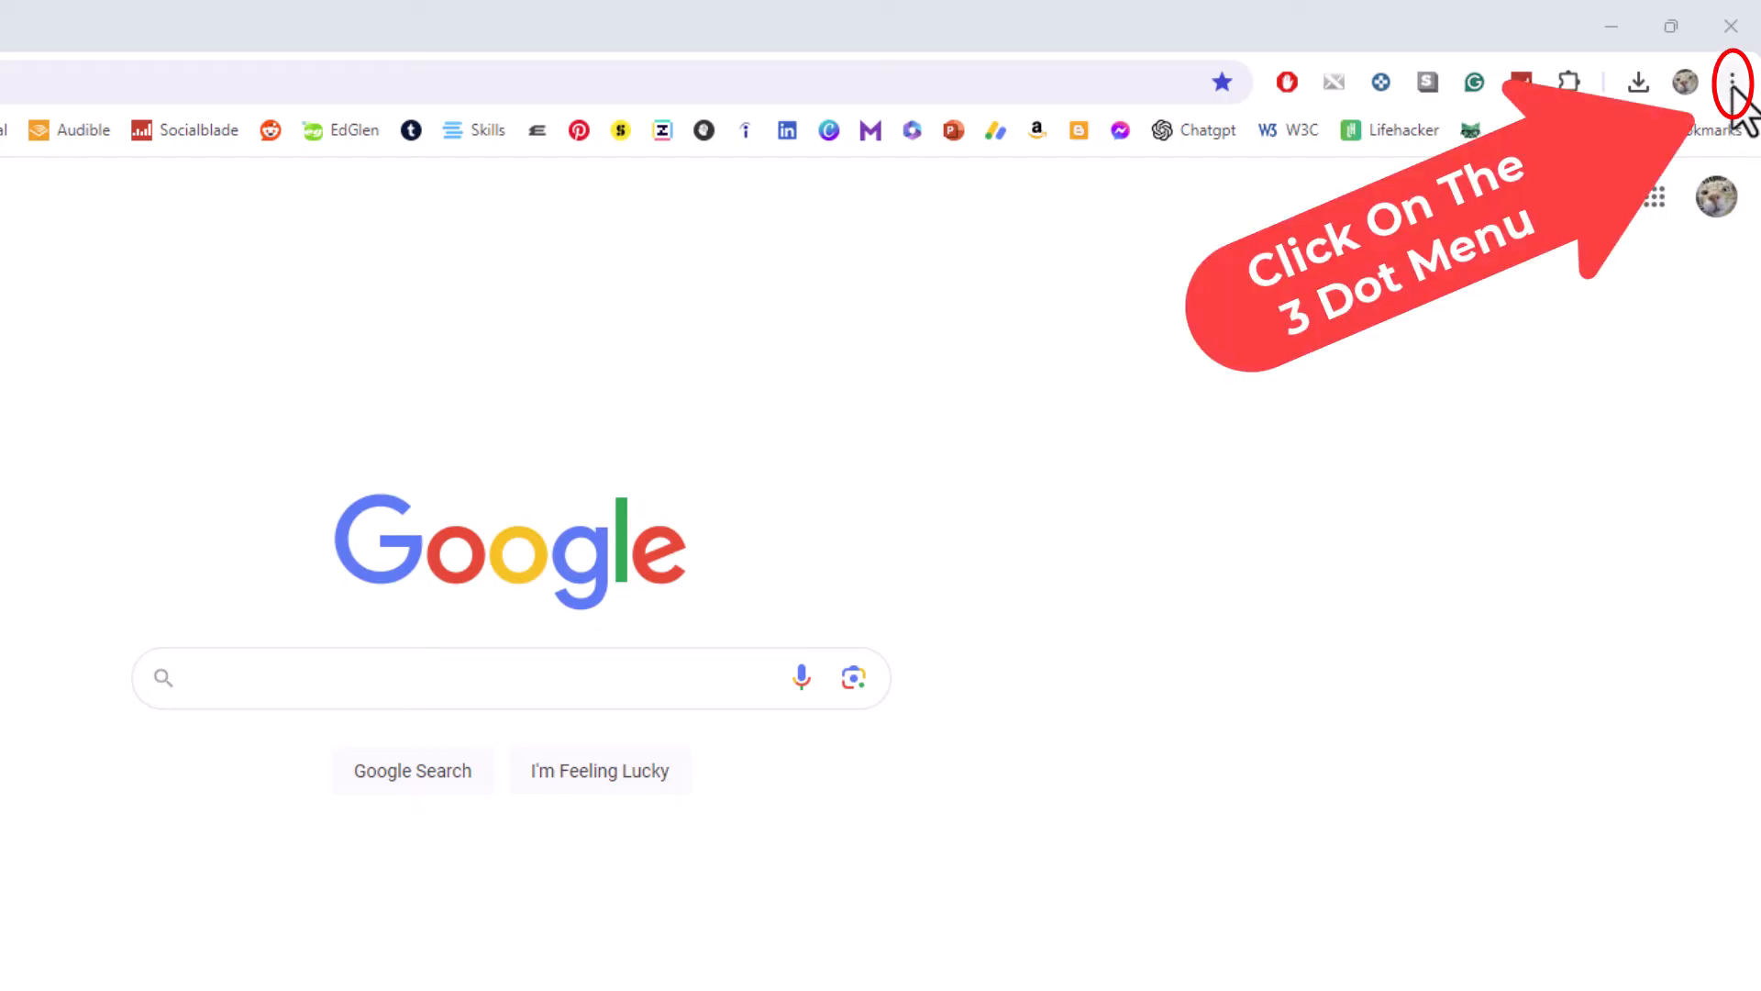
Open a new Incognito window from Chrome's three-dot menu
left_click(1731, 81)
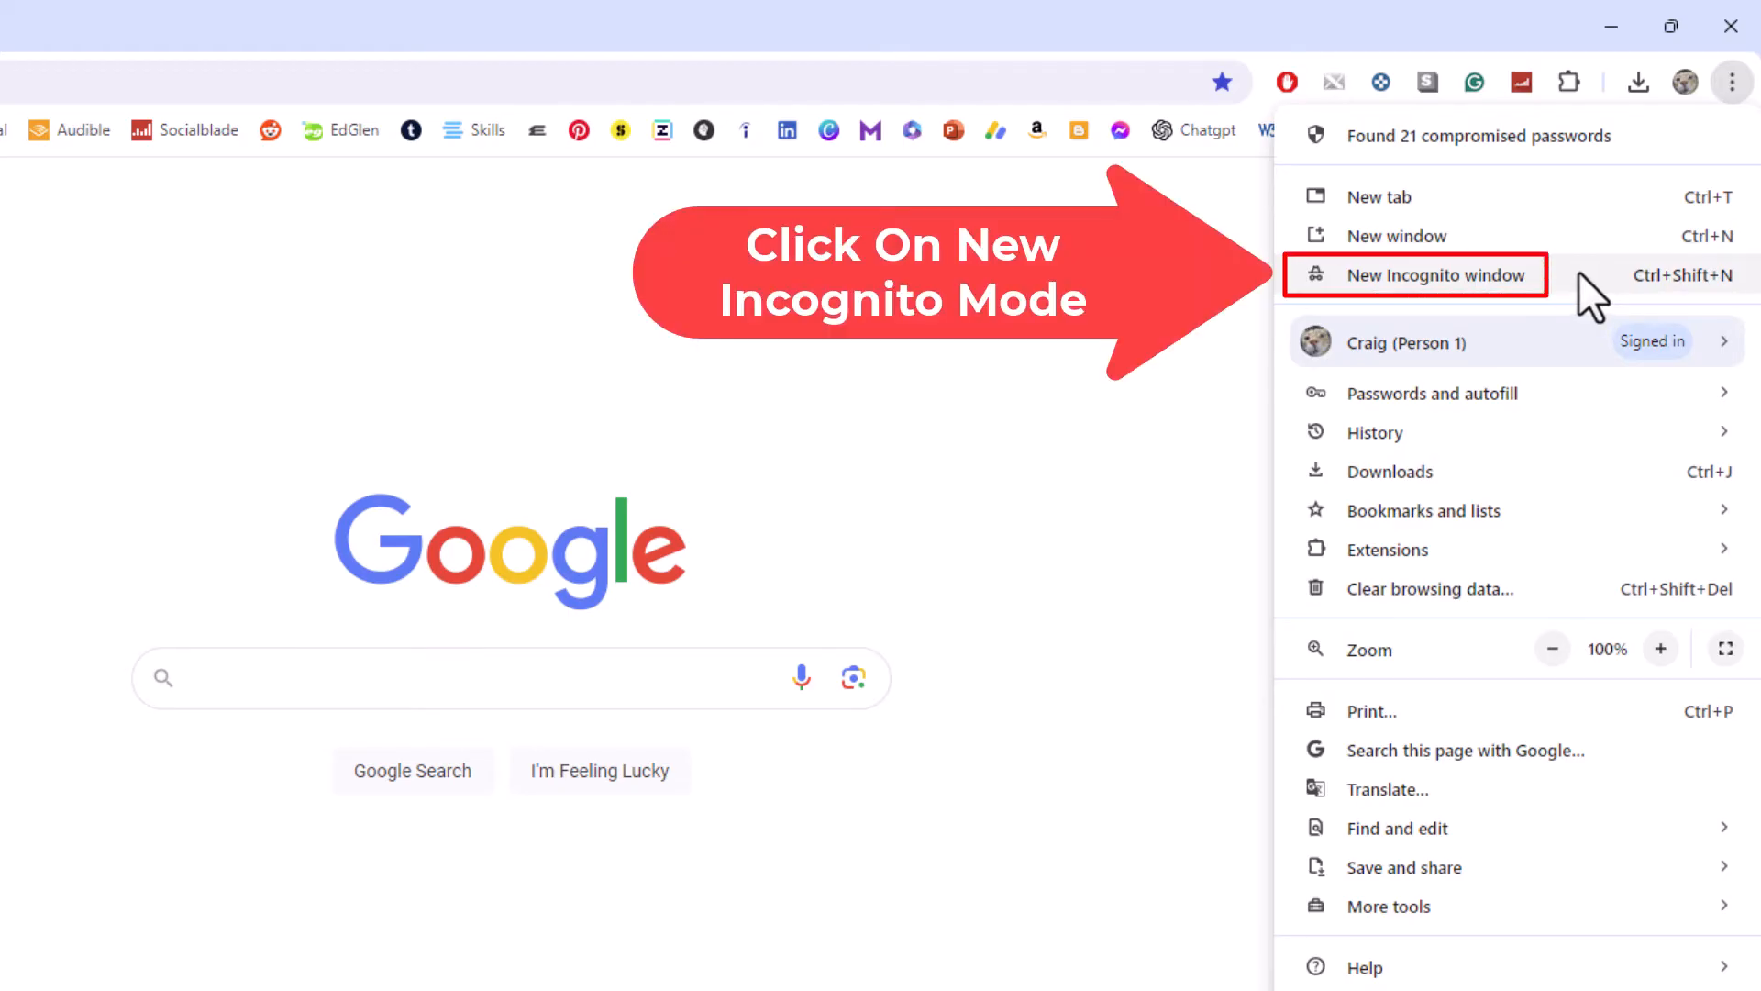
left_click(1431, 274)
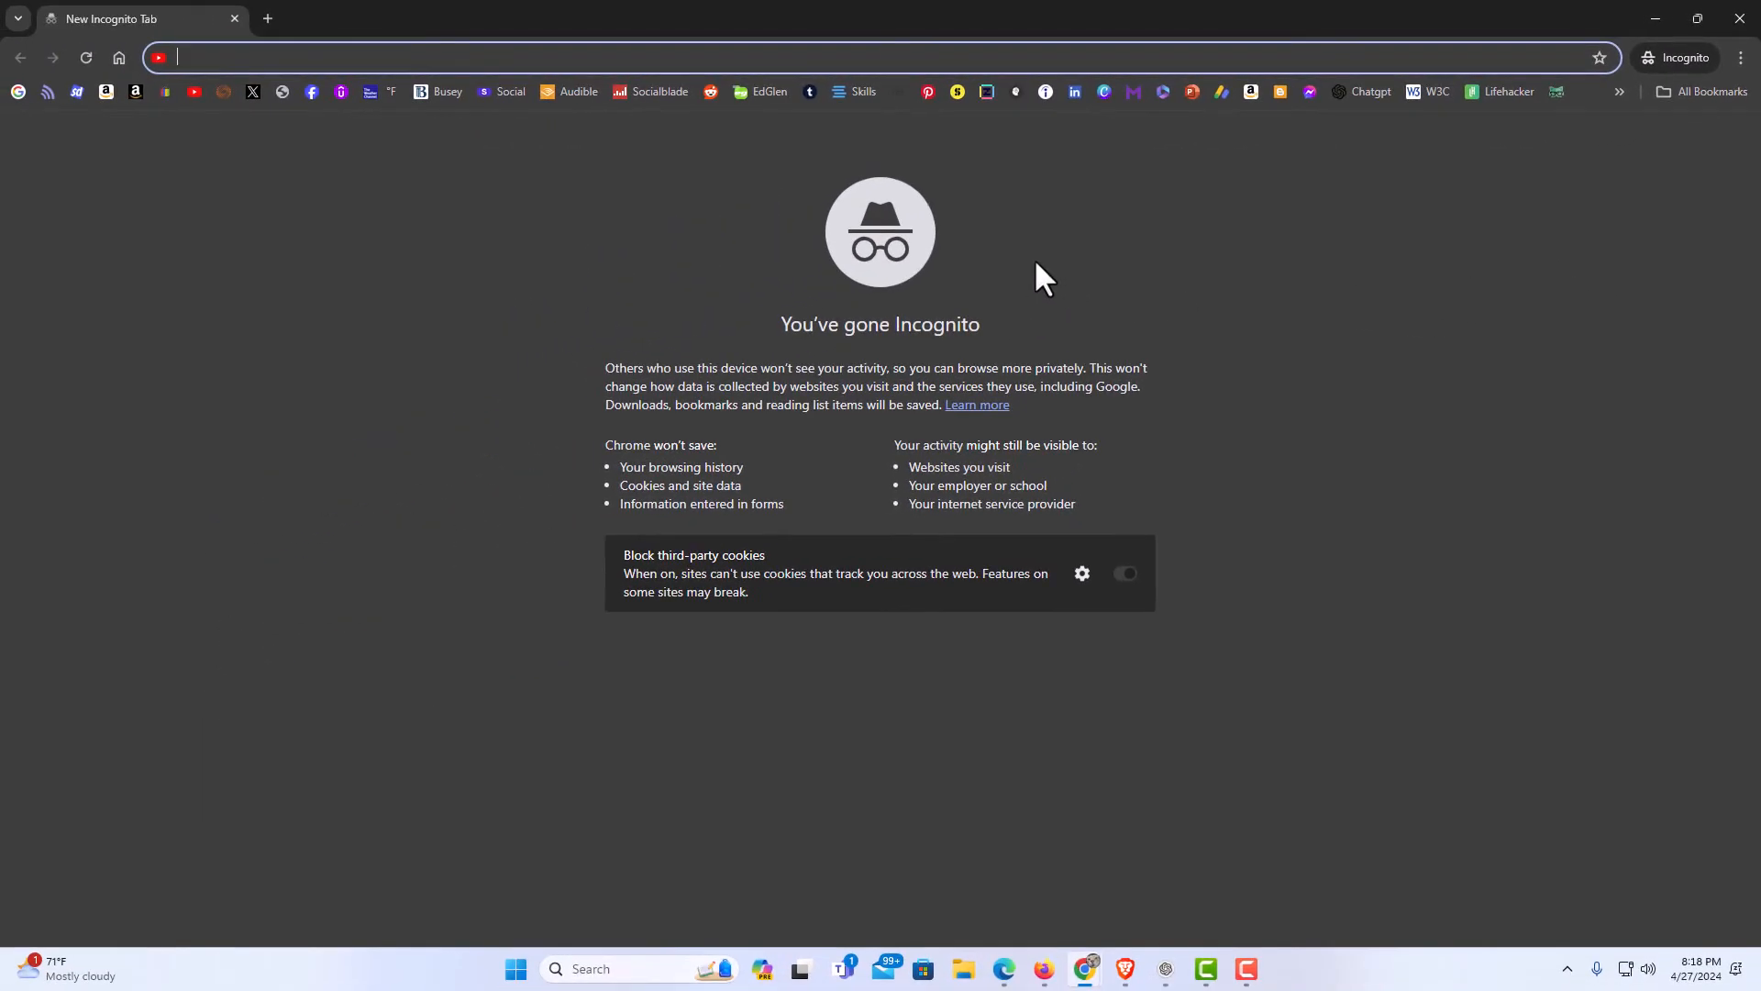
mouse_move(982, 301)
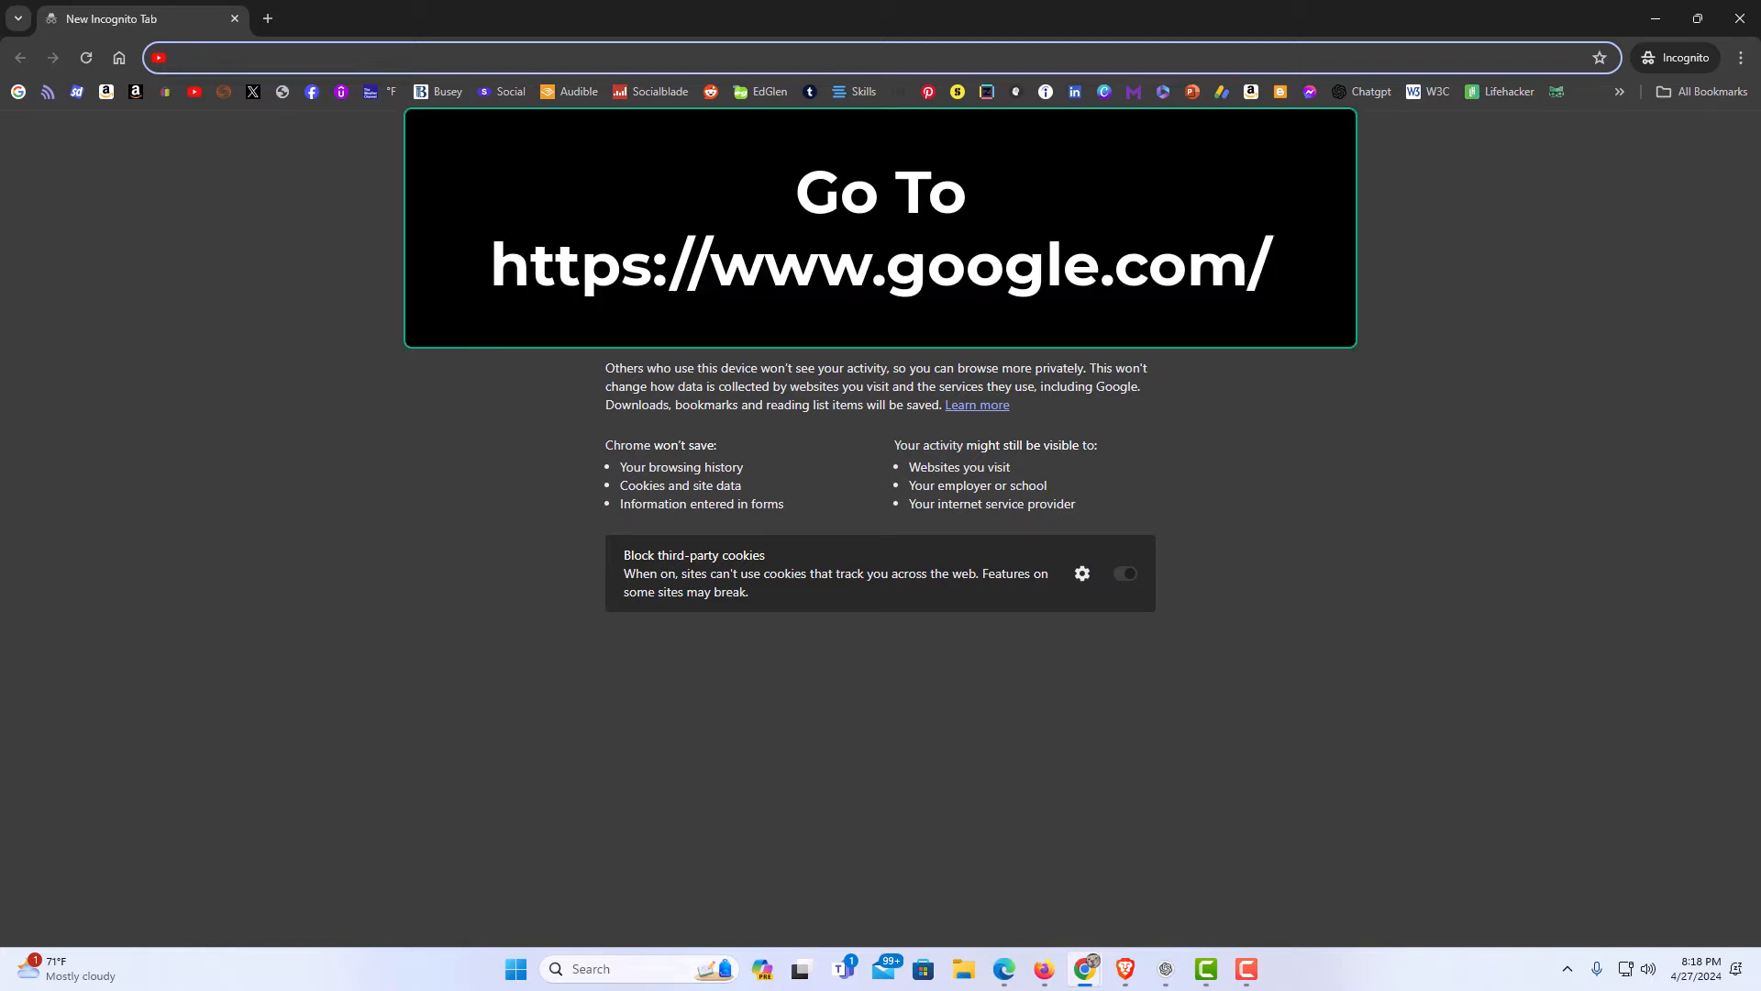
mouse_move(34, 109)
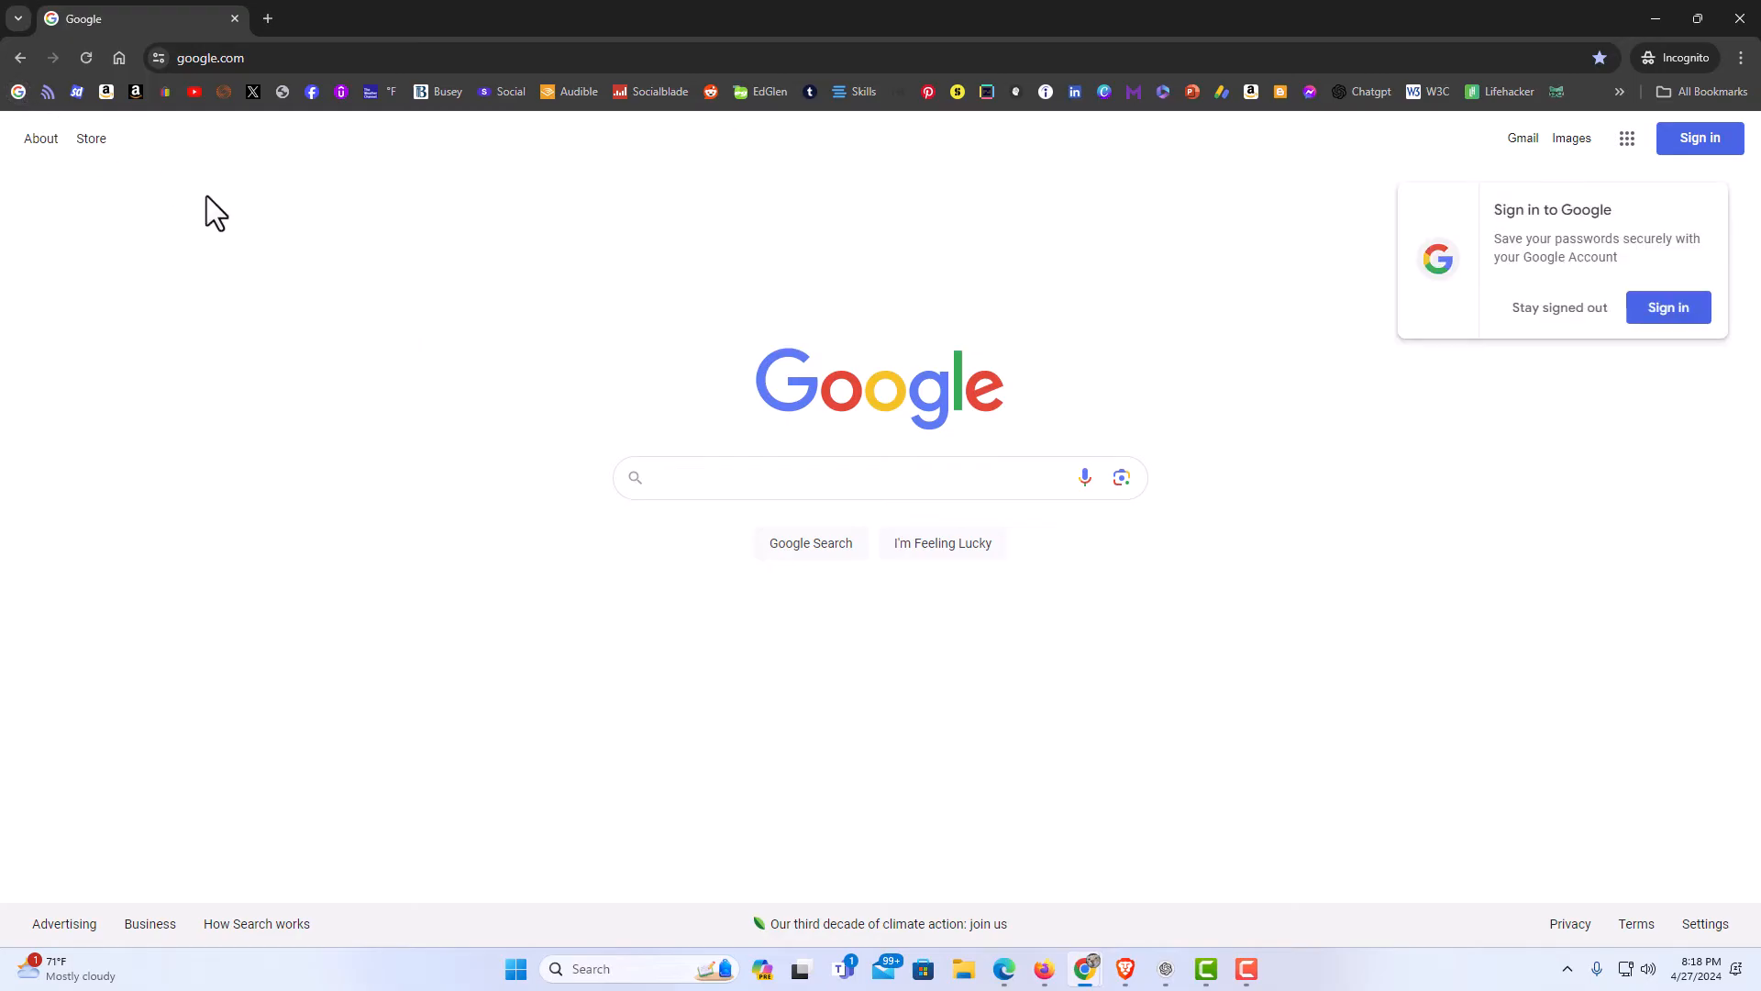
mouse_move(1341, 436)
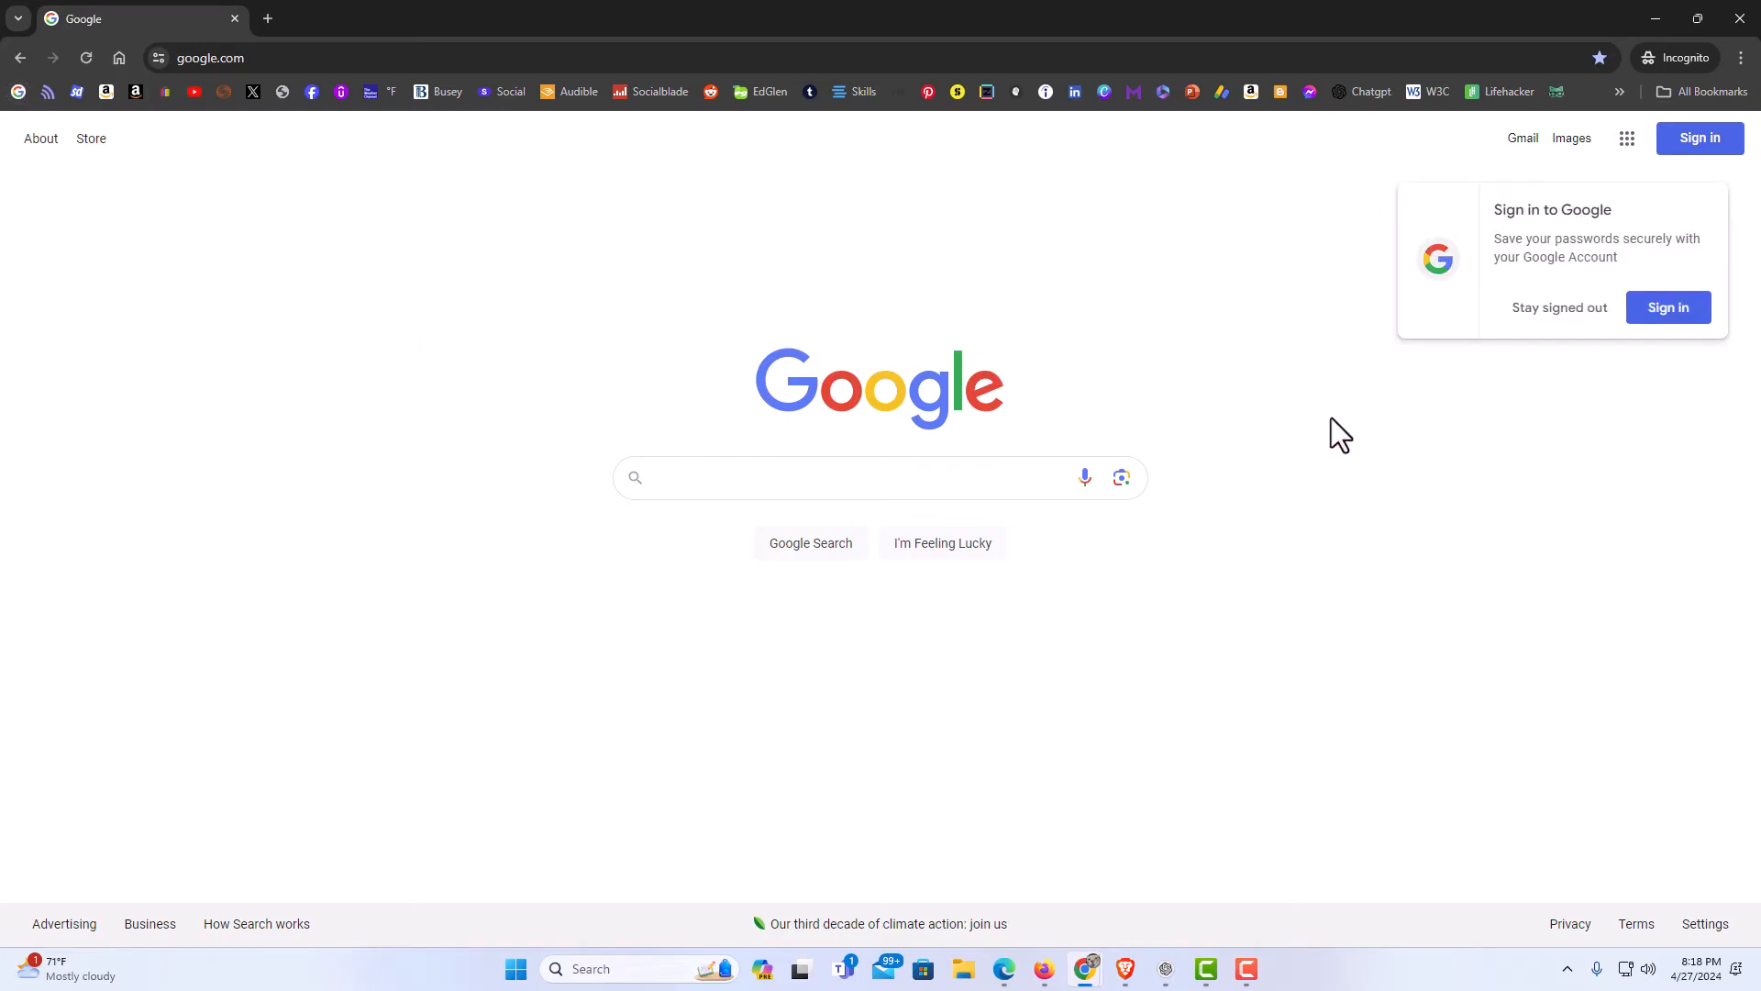
mouse_move(1639, 407)
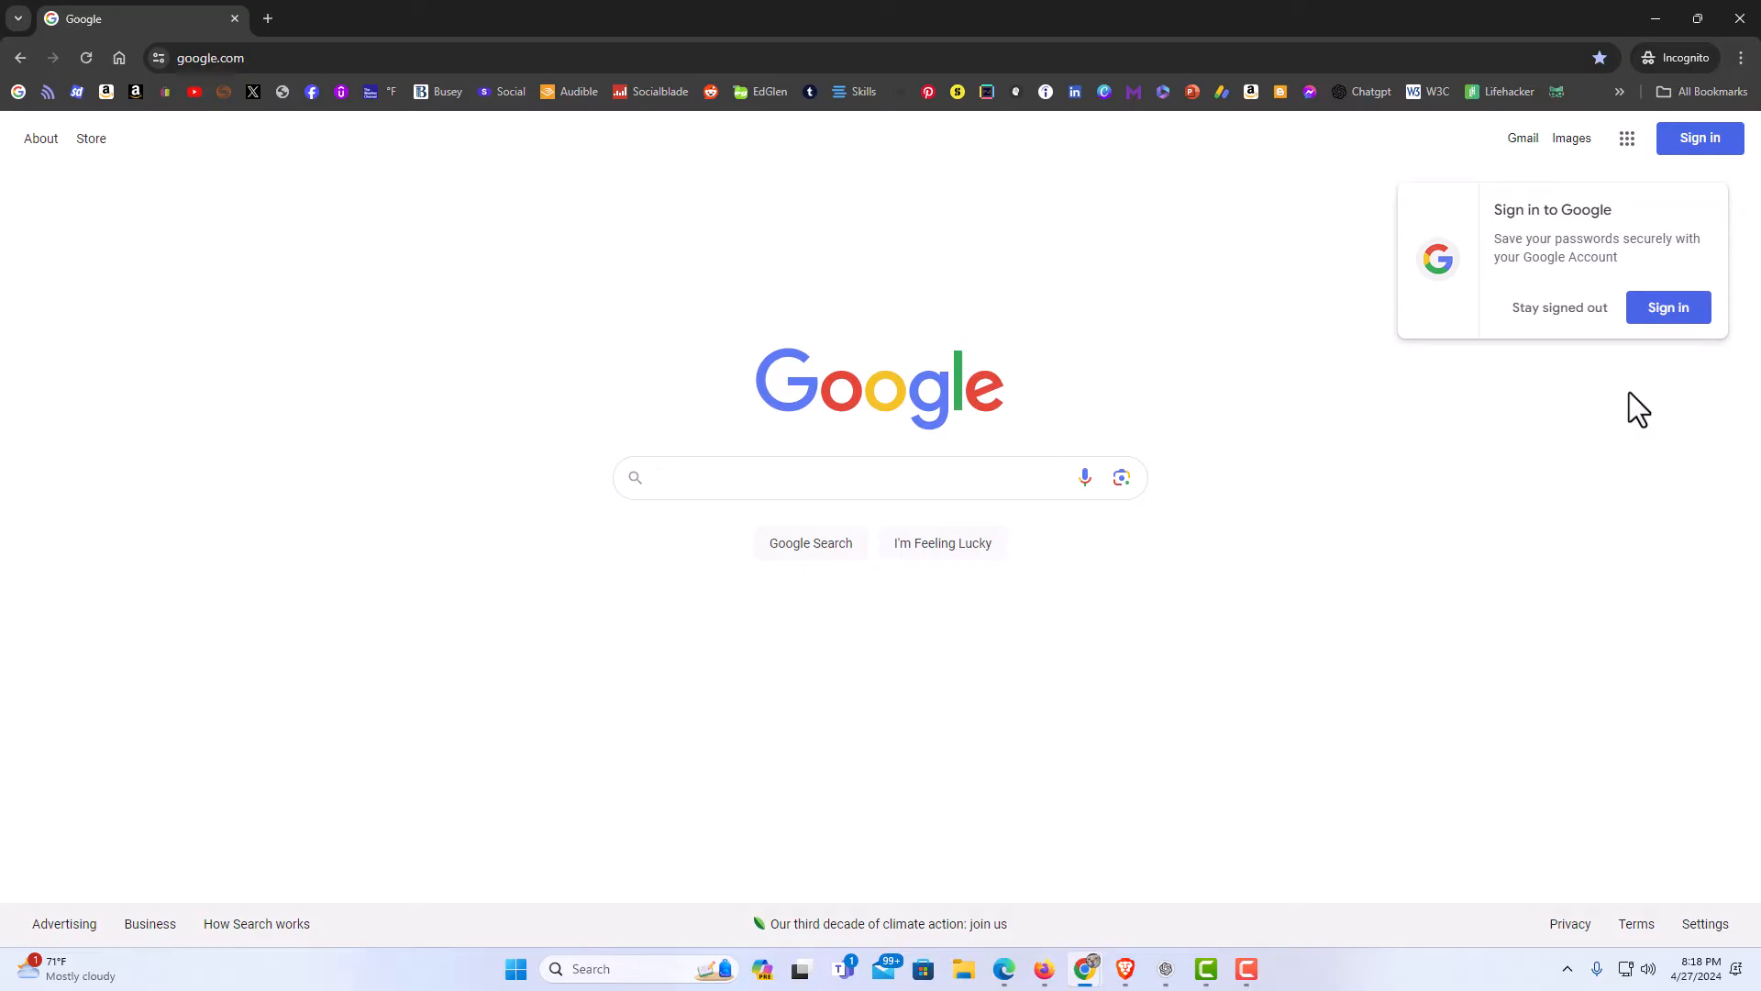
Click into the search box on the google.com home page
left_click(880, 476)
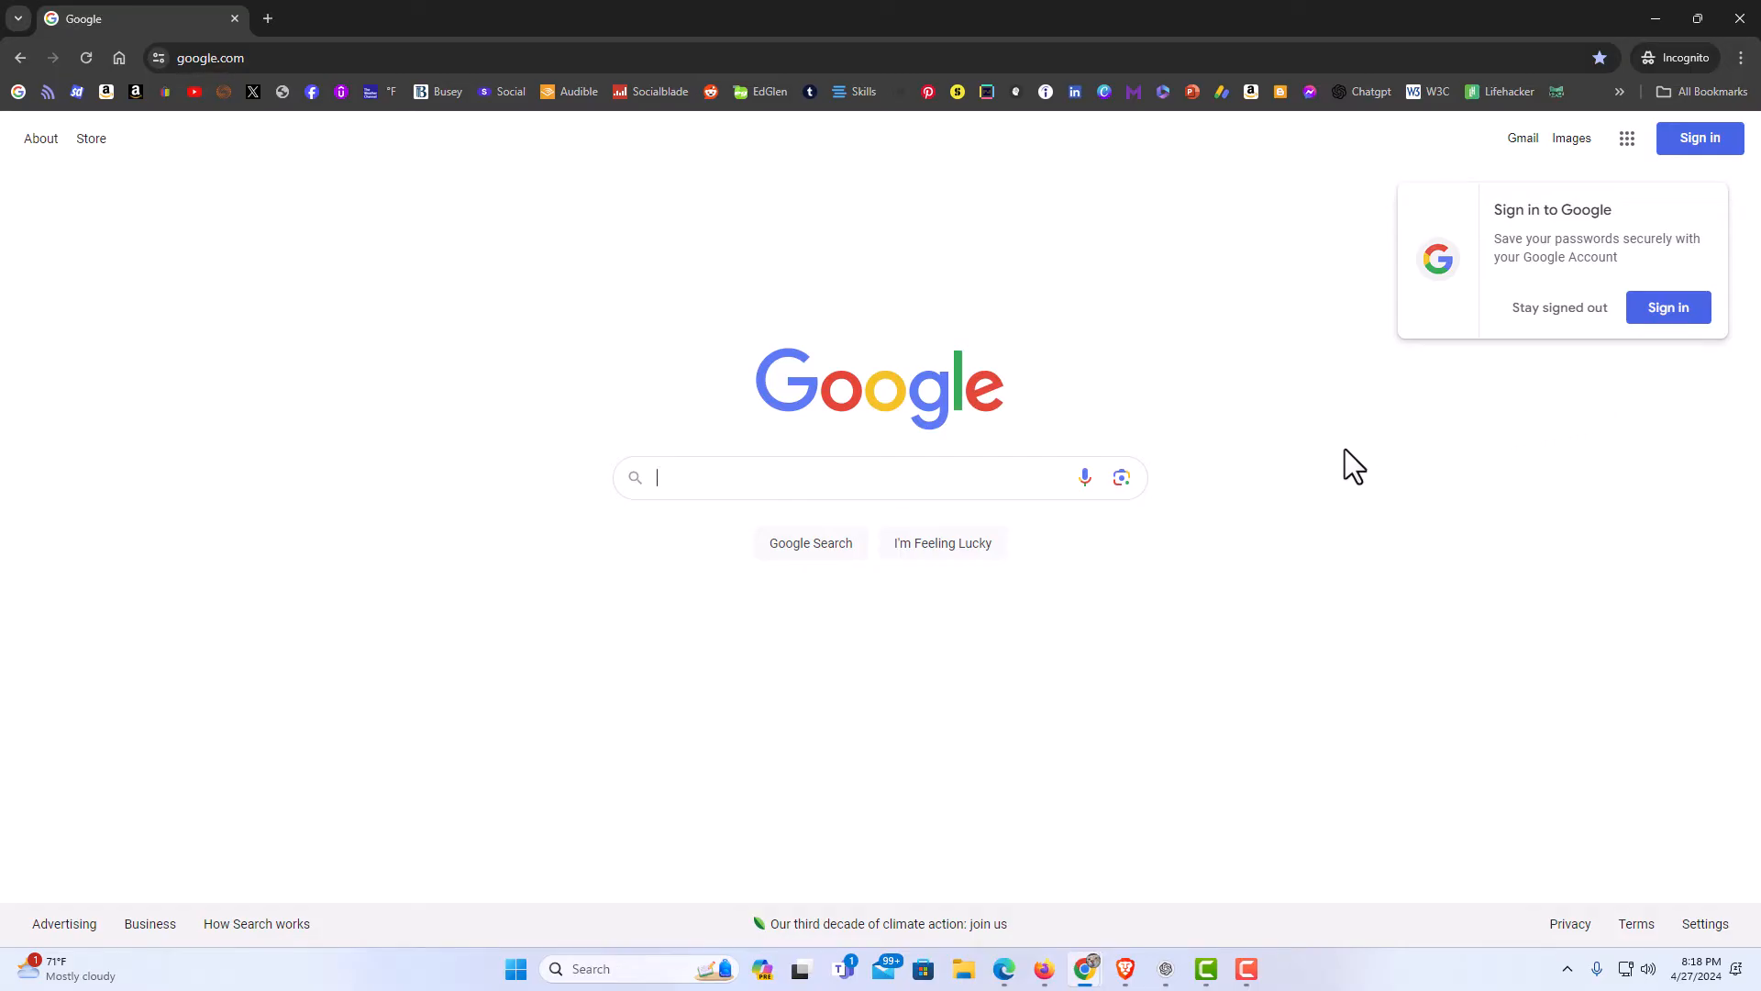
mouse_move(1326, 529)
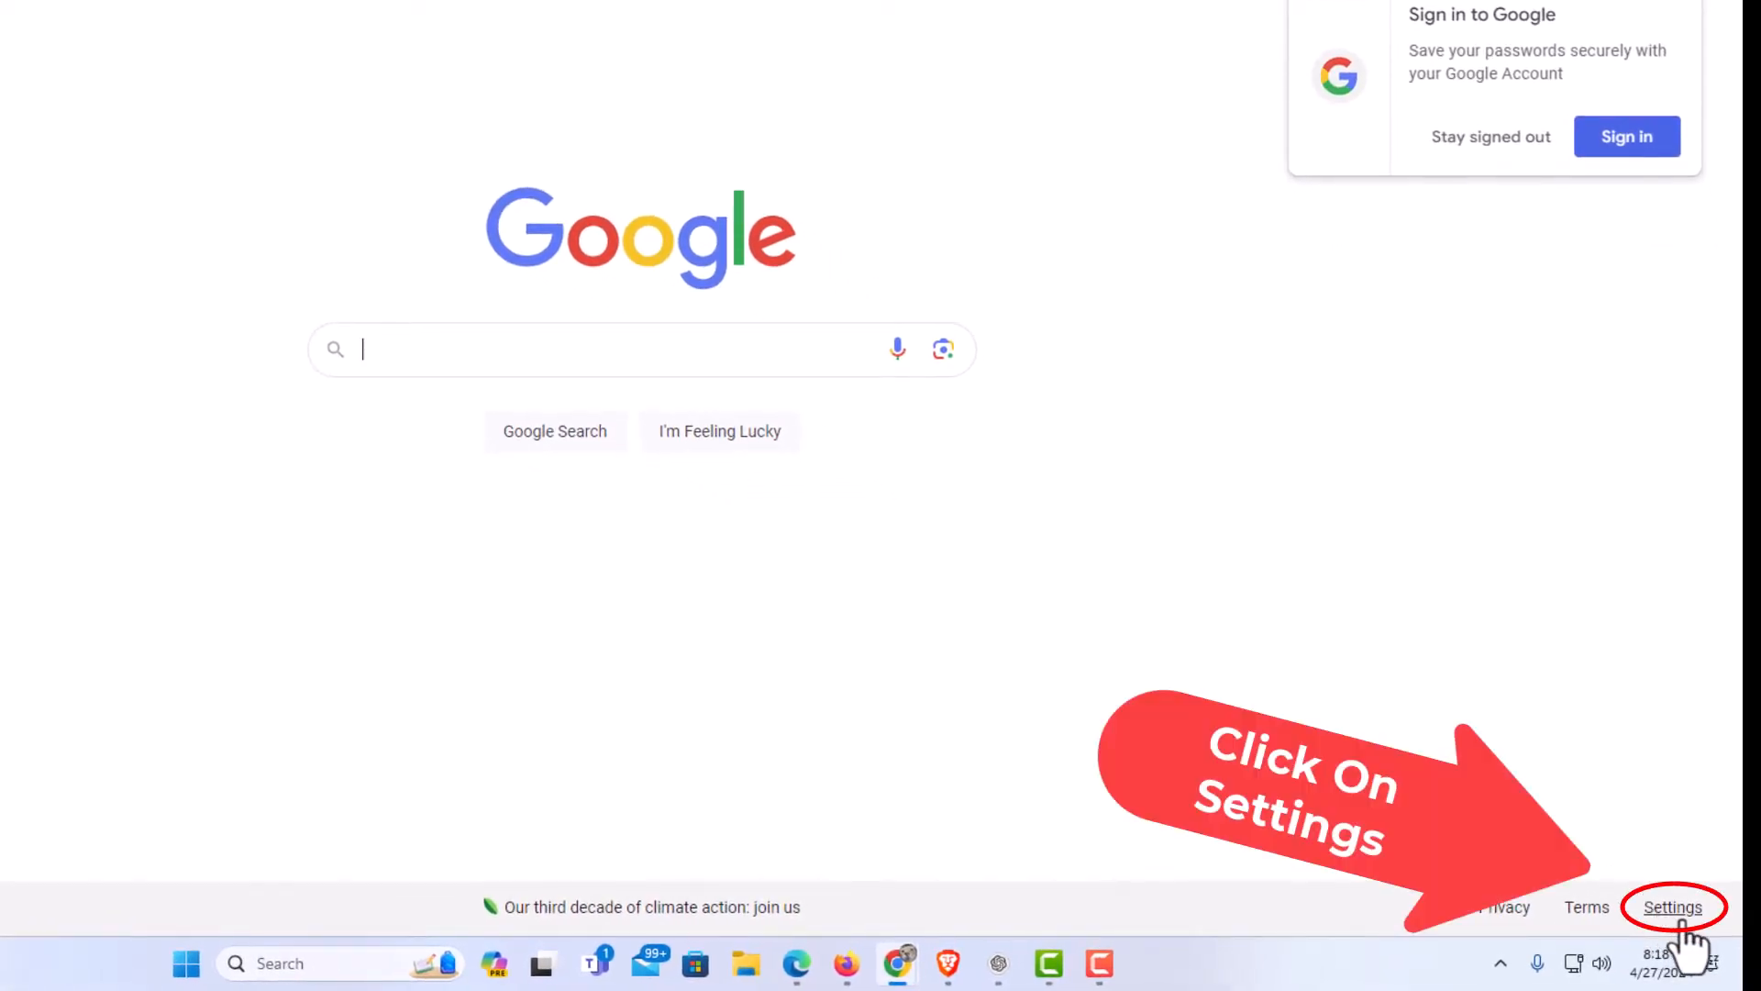
Open Search settings from the Settings link in the page footer
left_click(1673, 906)
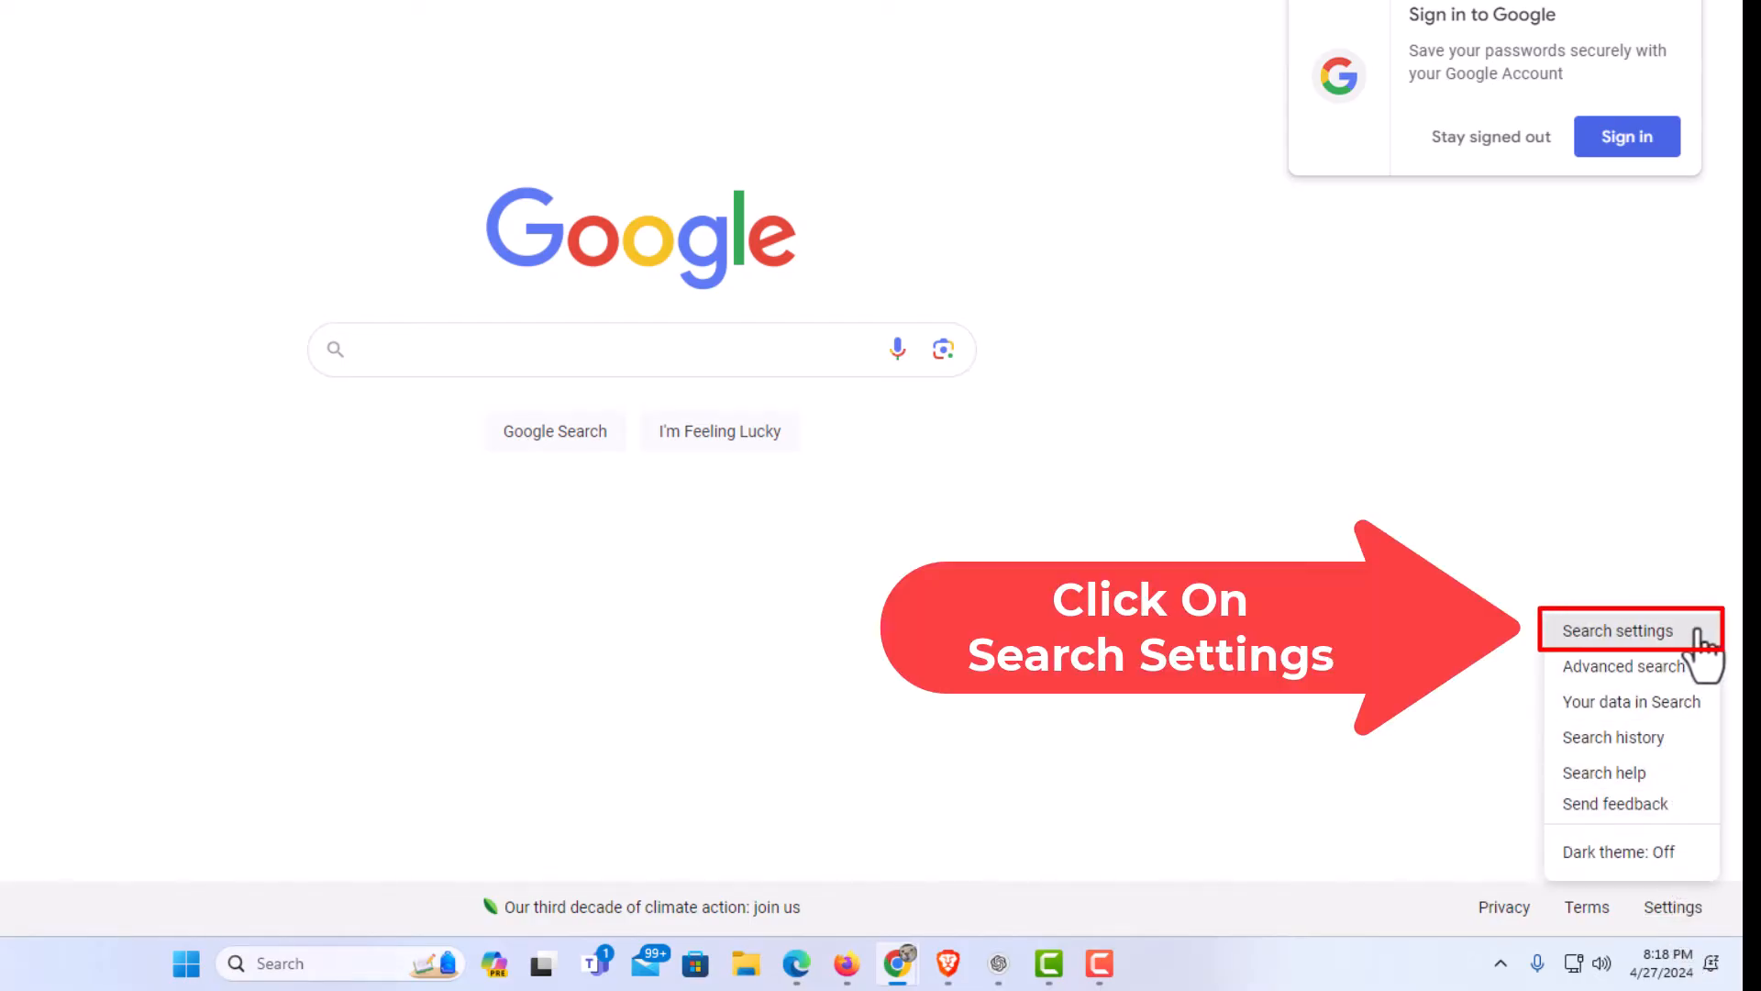
left_click(1618, 630)
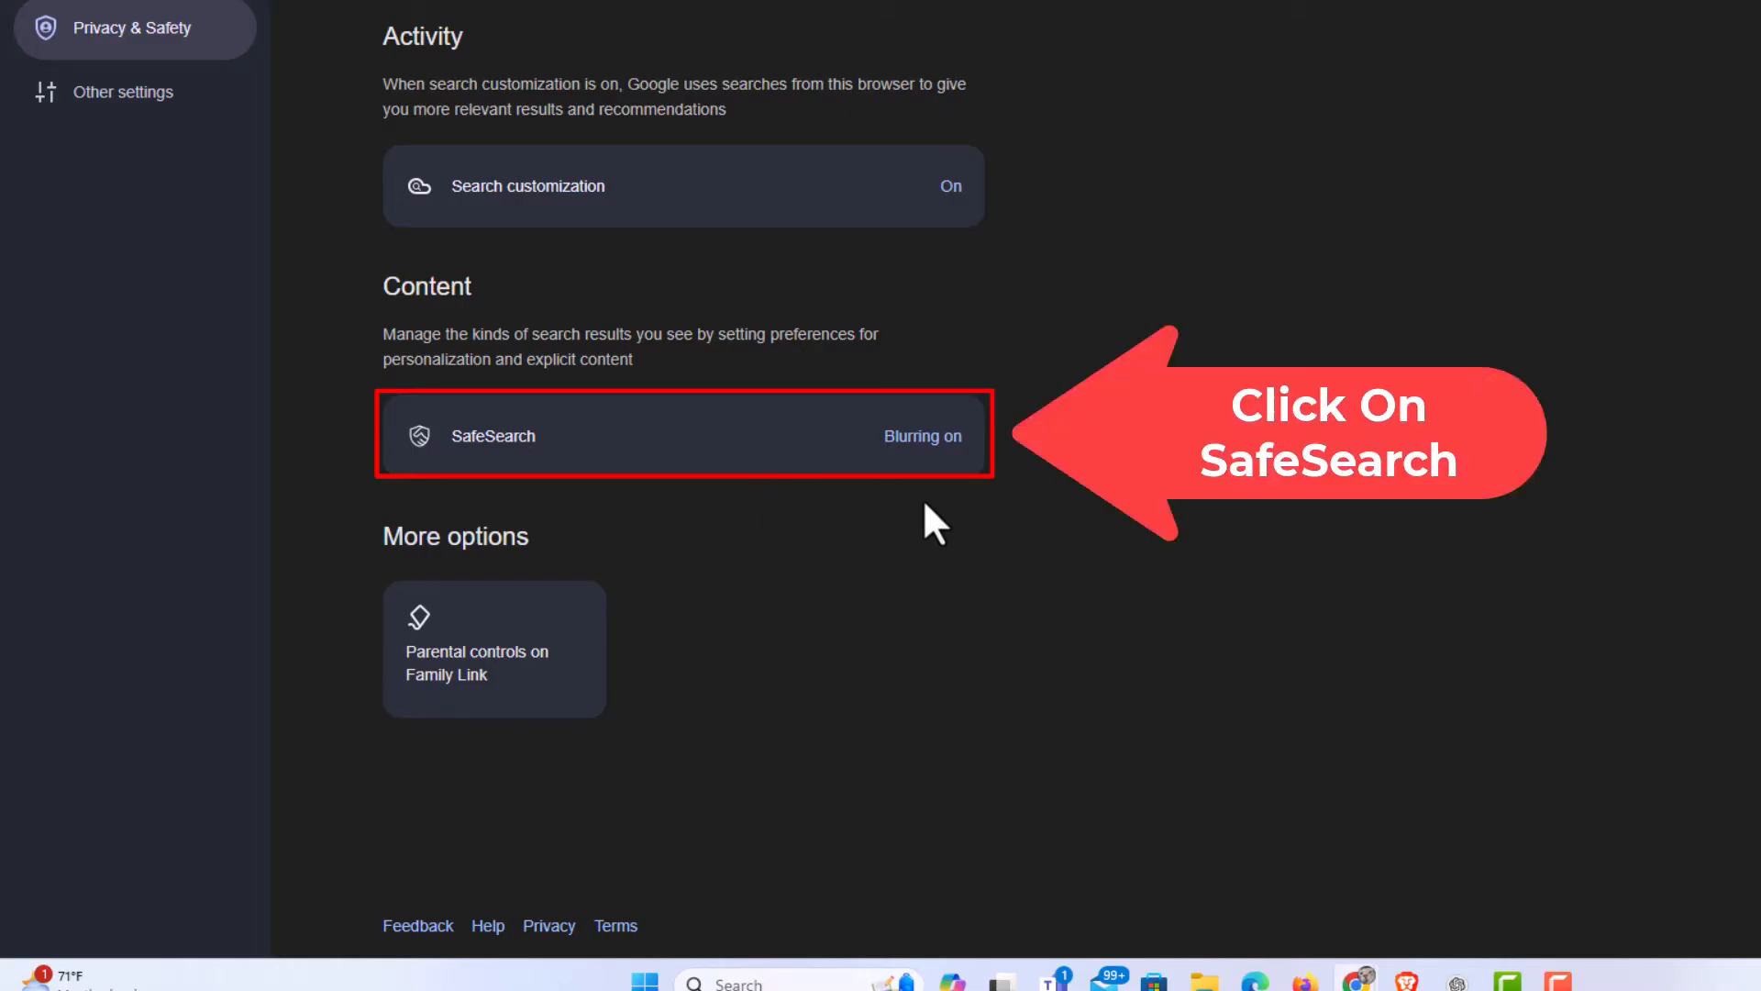
mouse_move(686, 466)
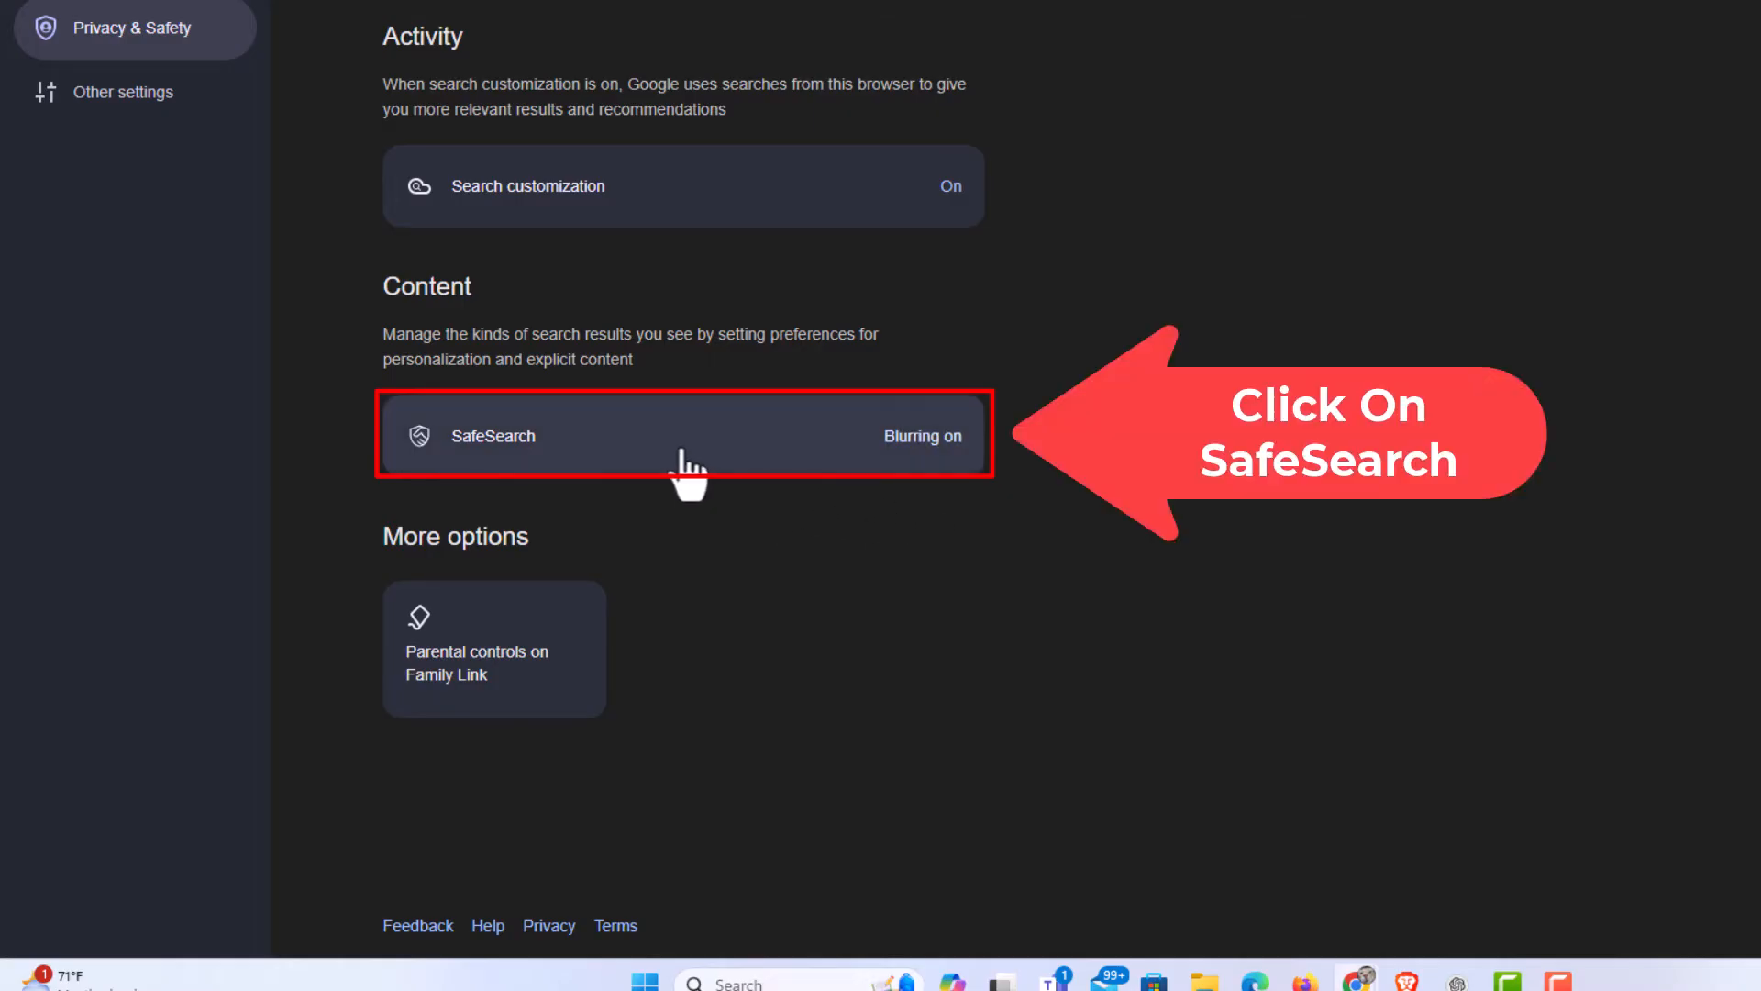
Open the SafeSearch options and choose Off
left_click(682, 434)
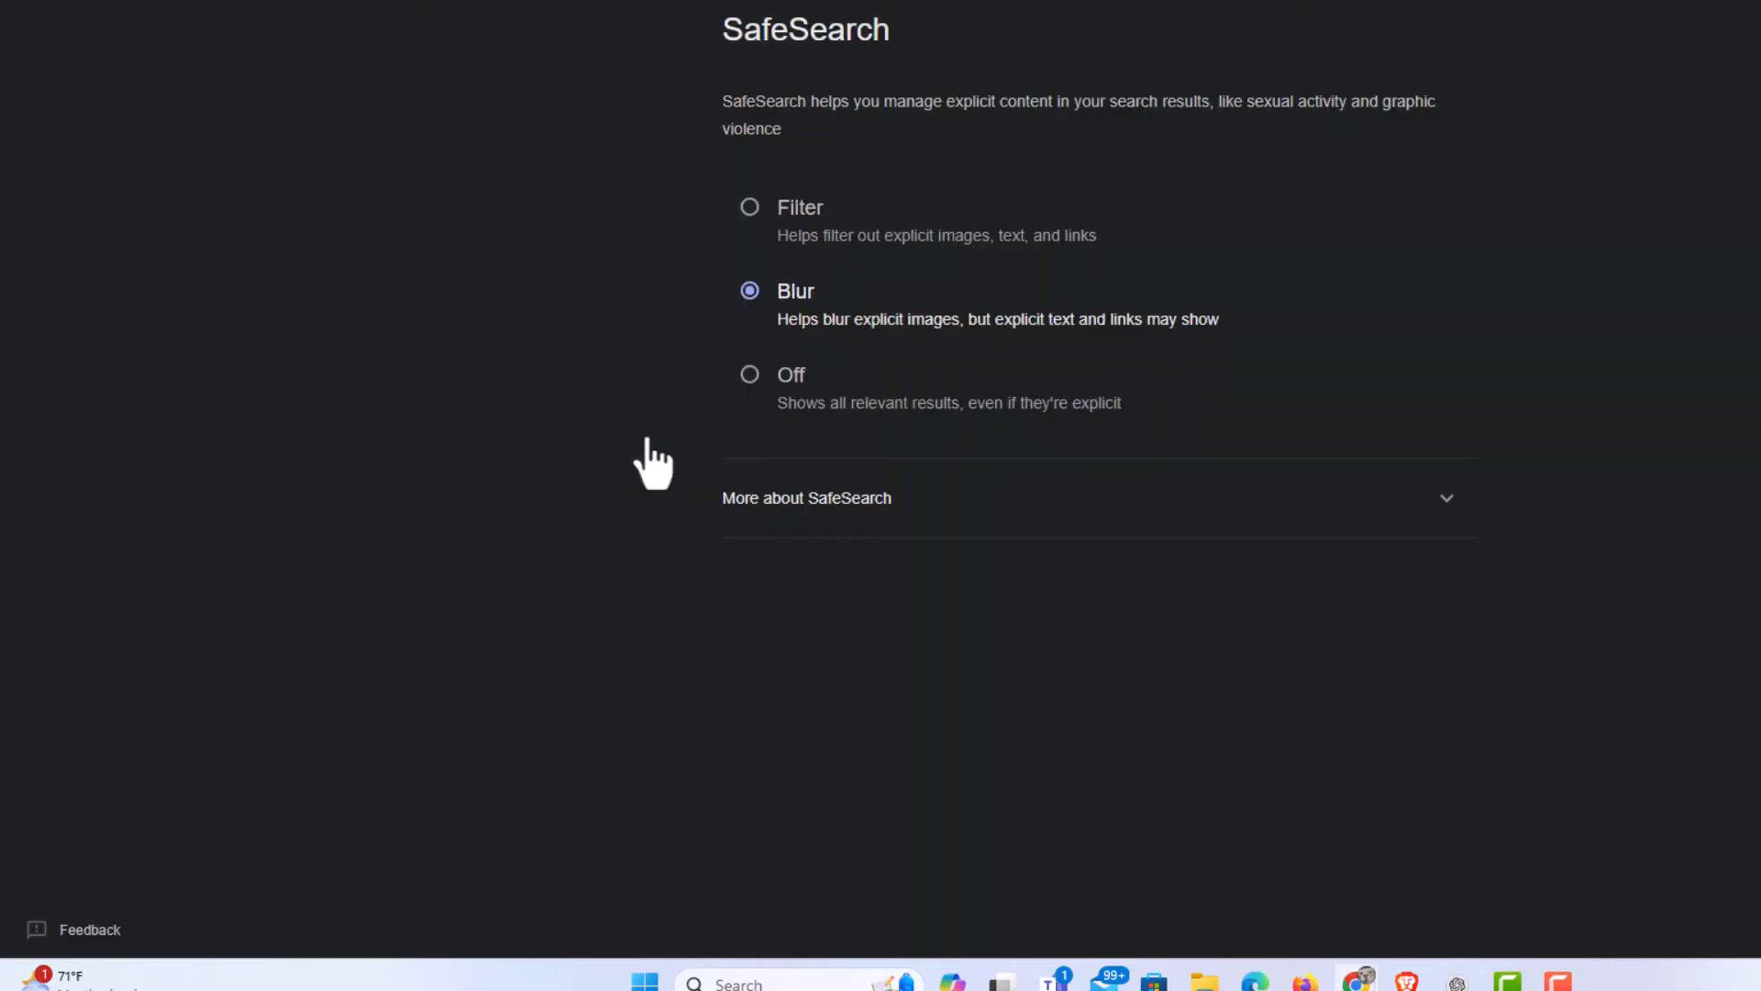
mouse_move(715, 256)
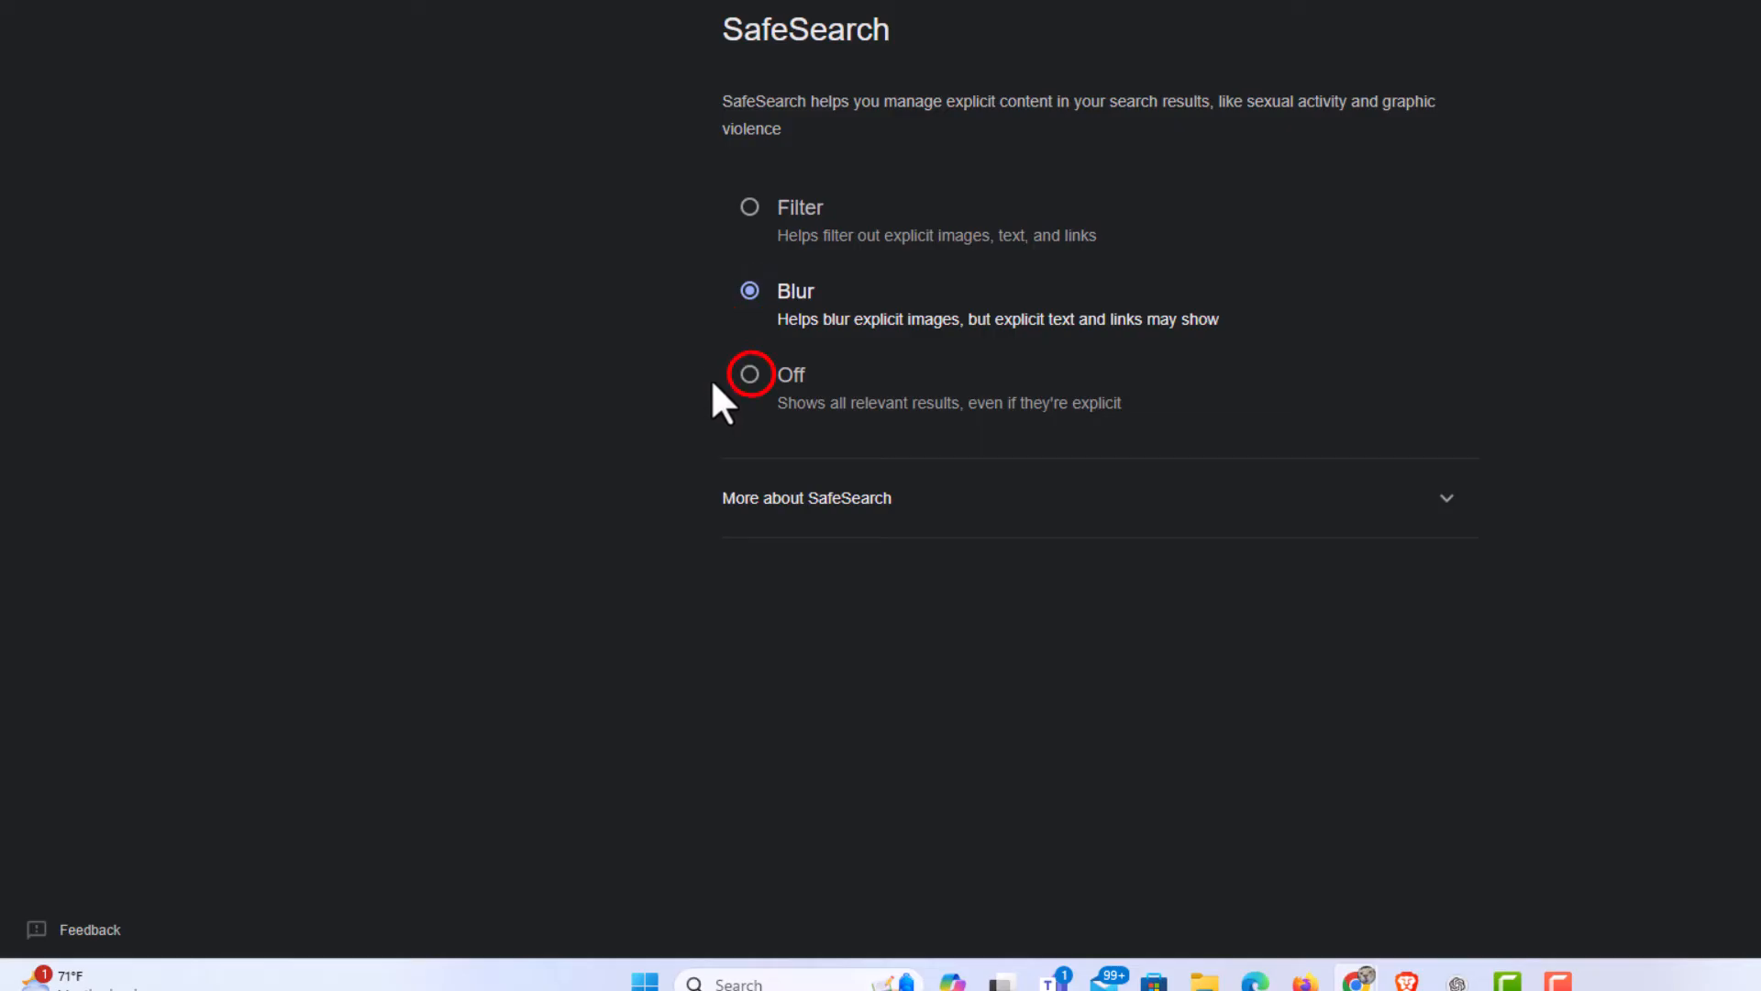
left_click(749, 375)
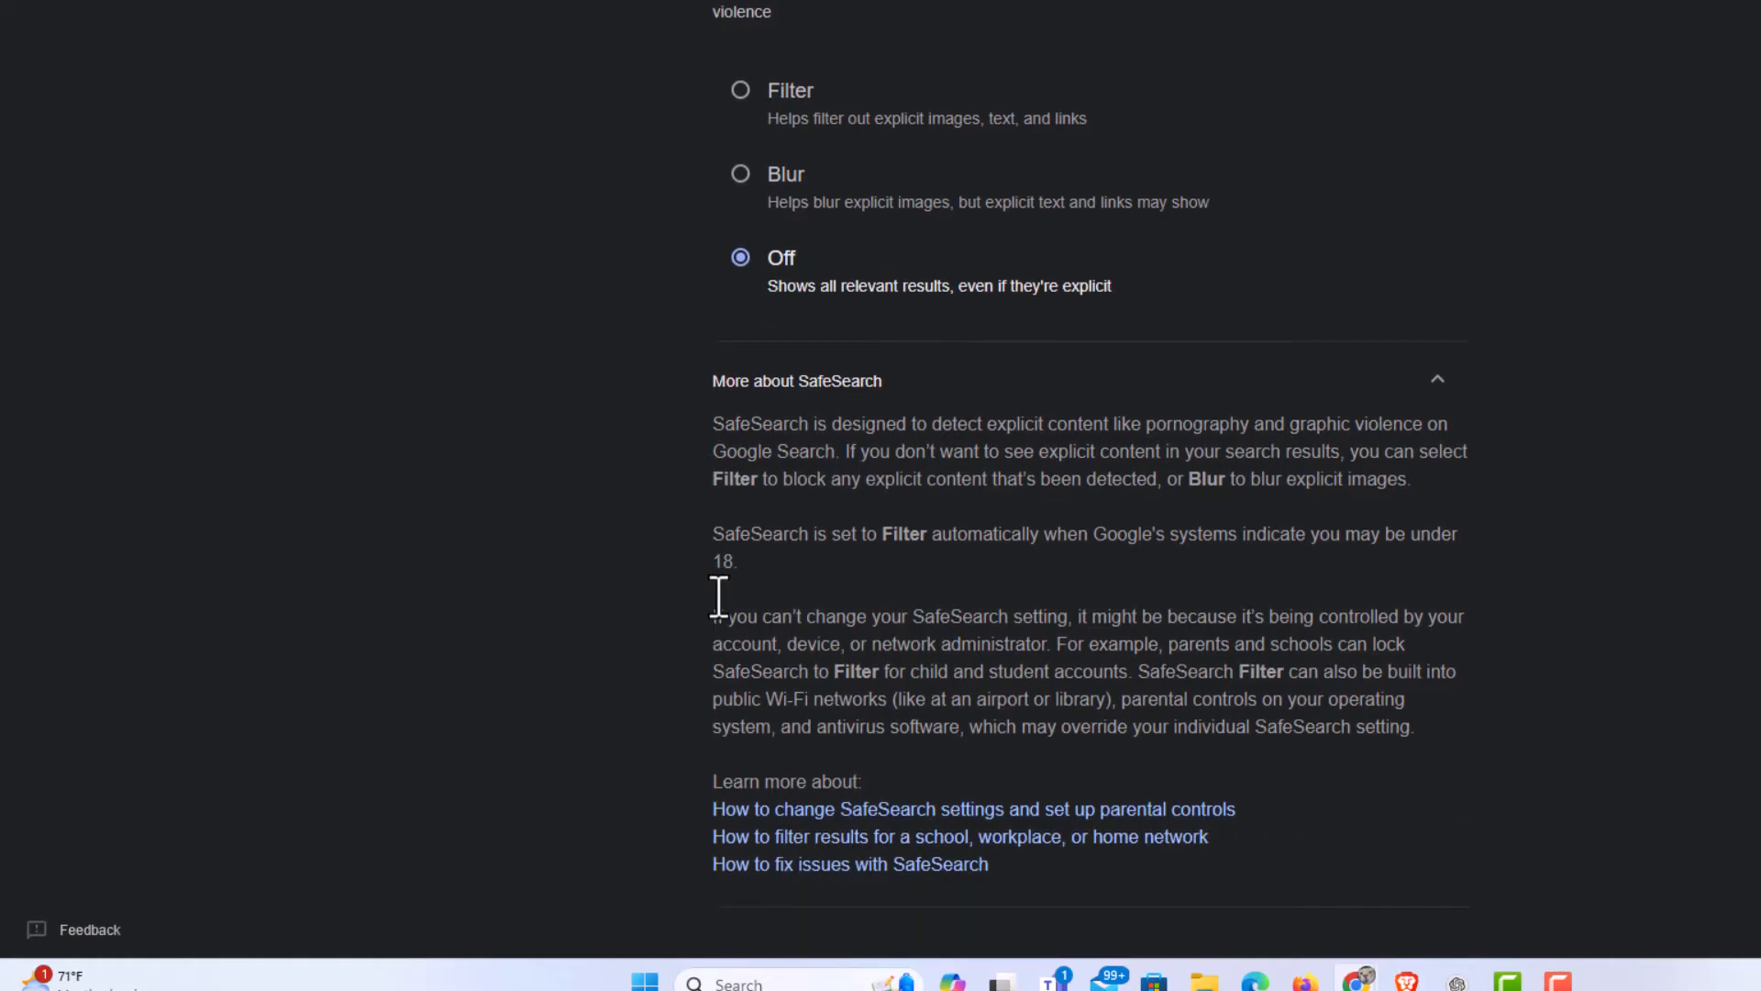
mouse_move(745, 534)
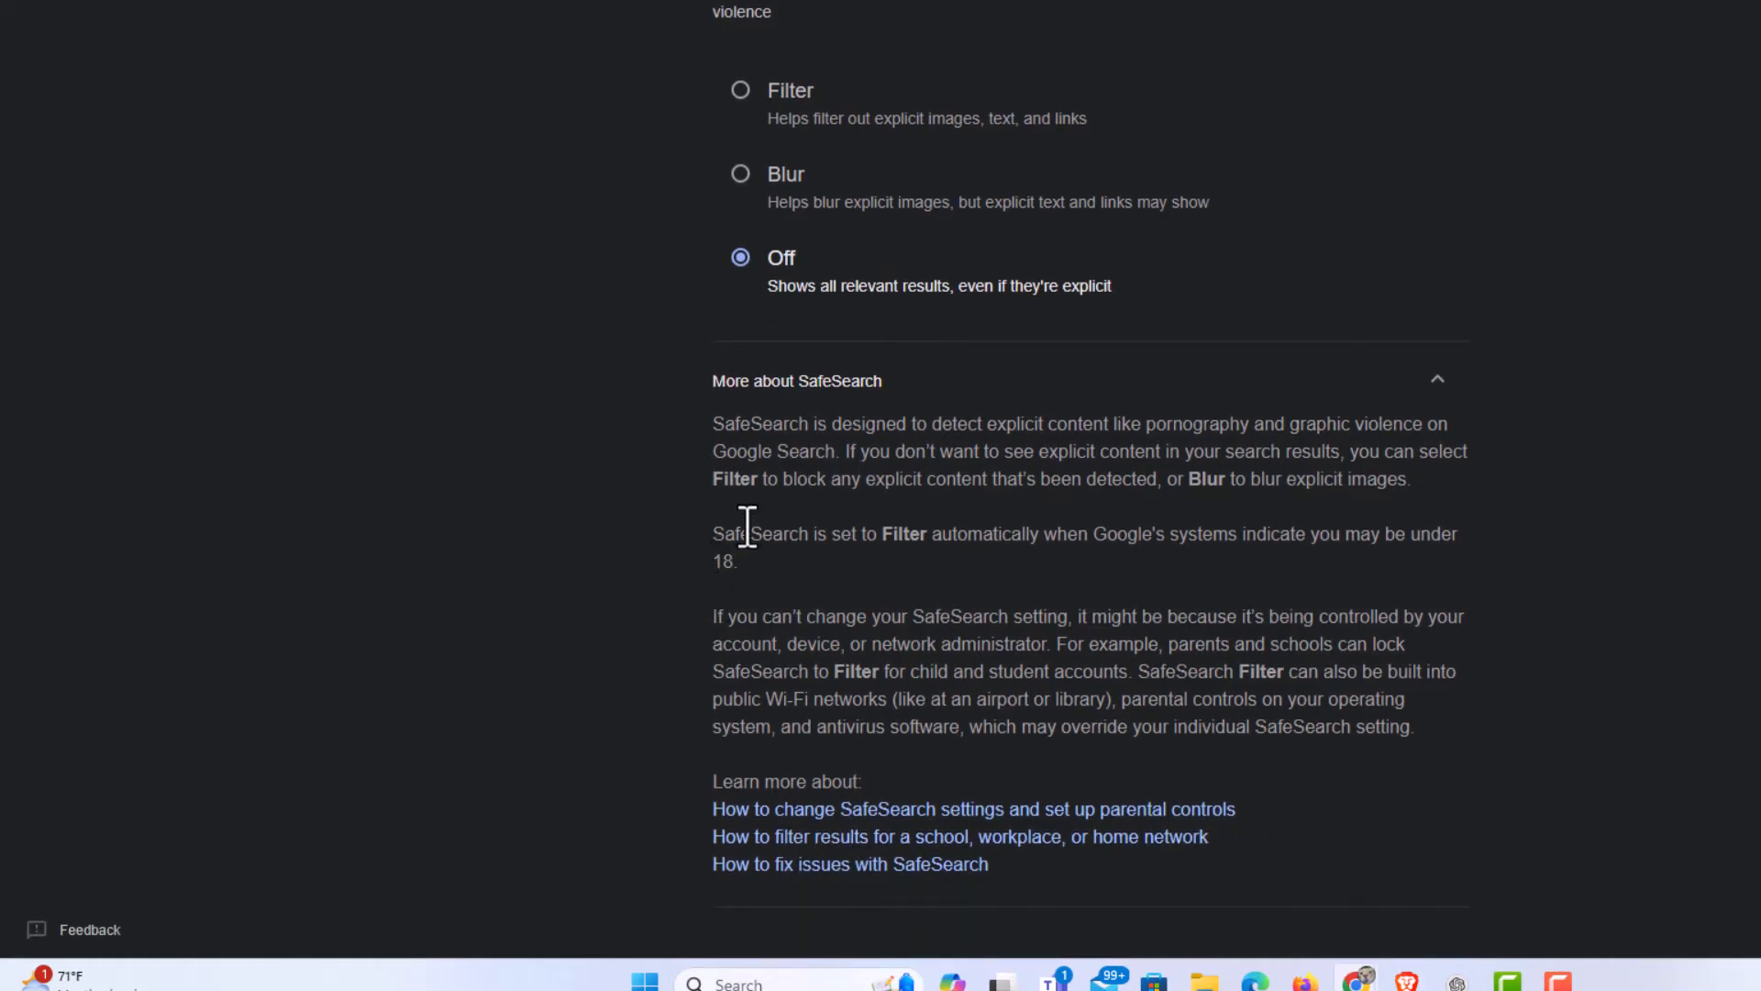
mouse_move(759, 528)
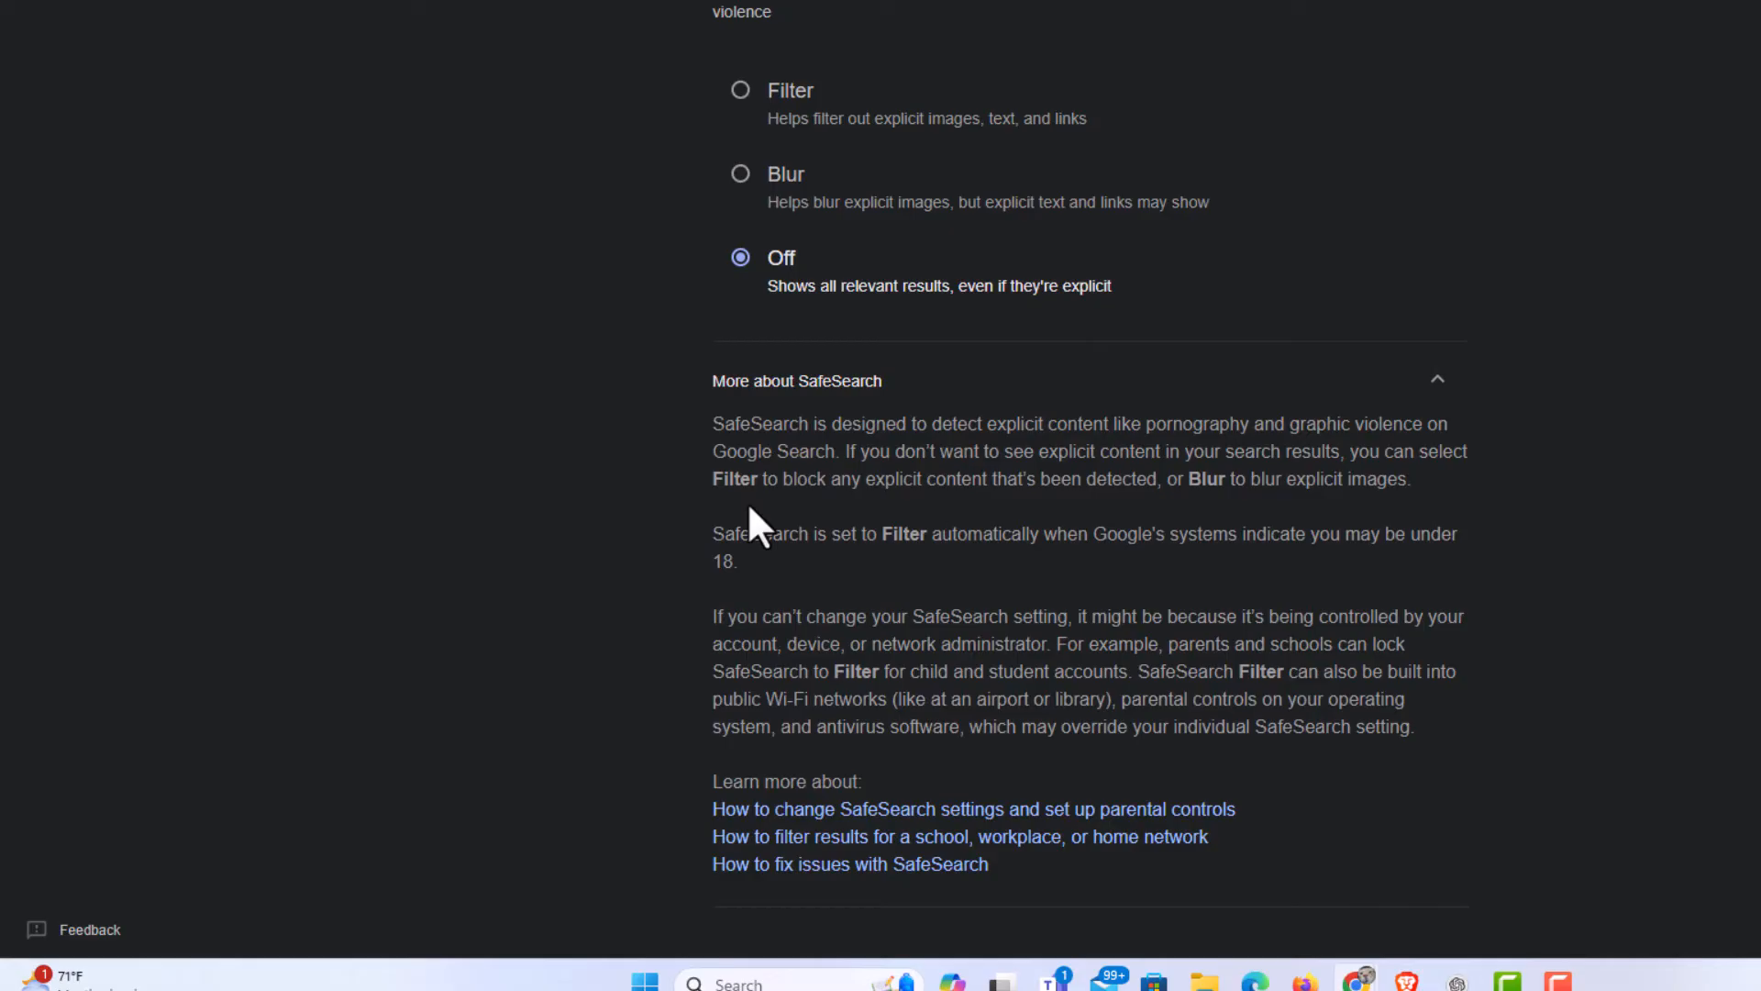
mouse_move(727, 671)
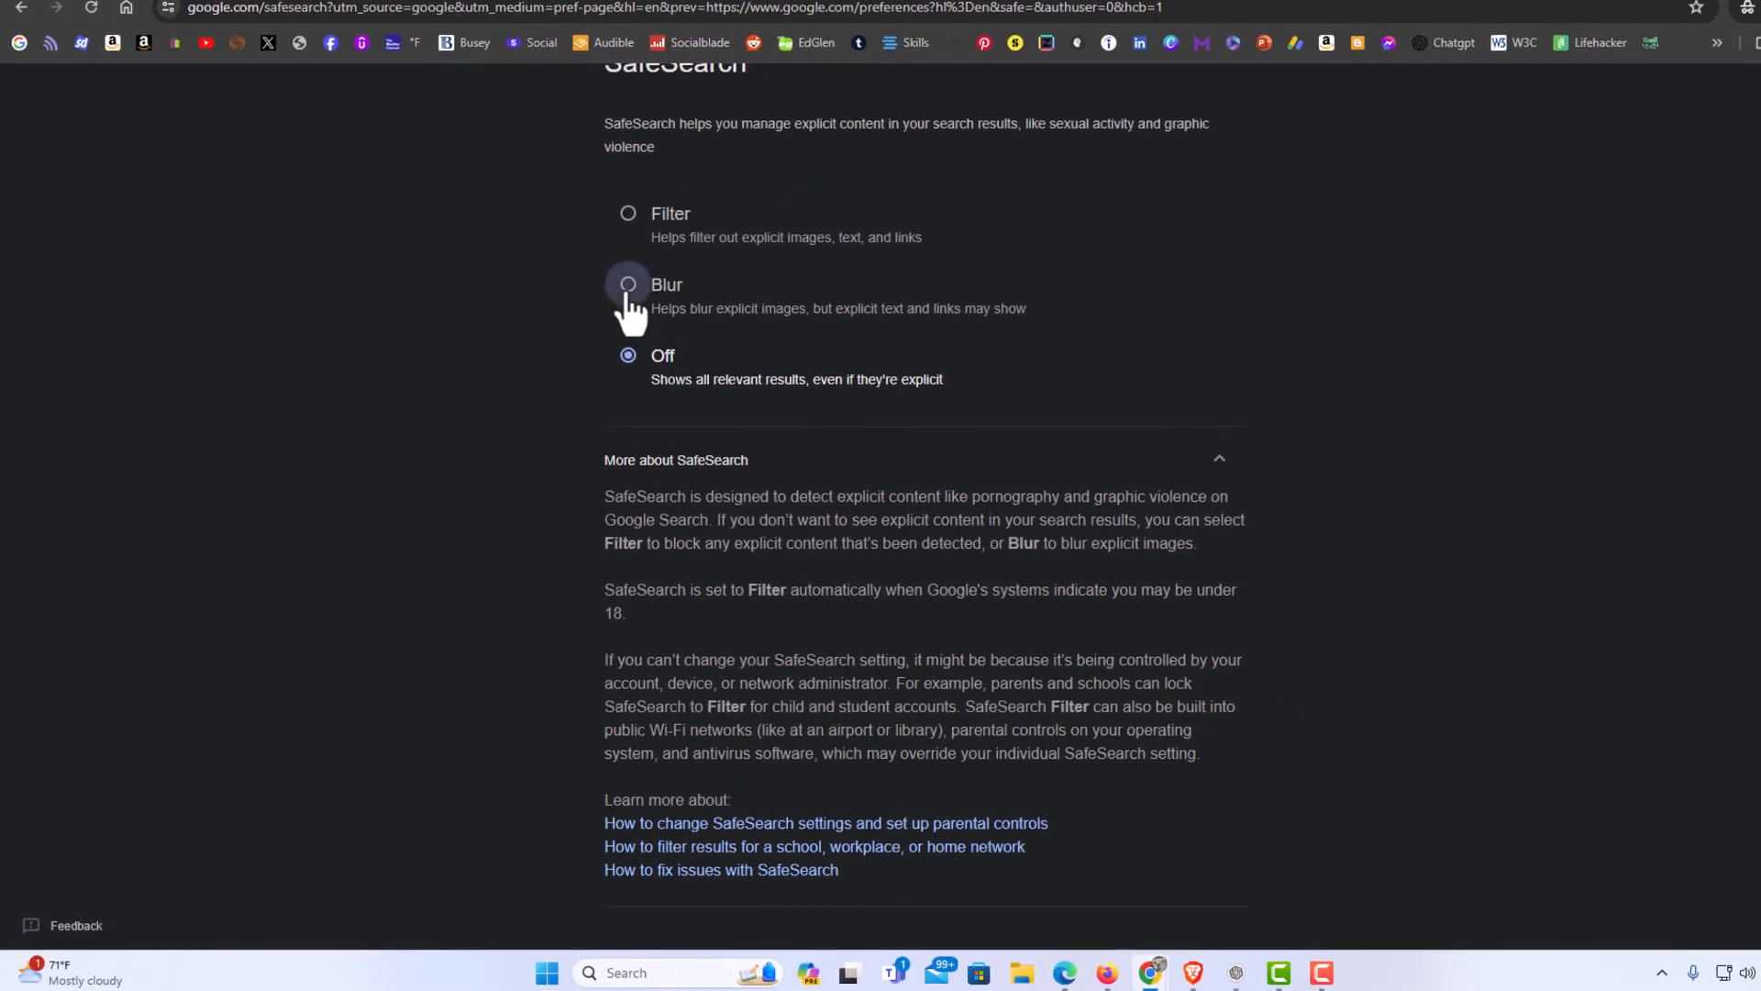
Search Google for 'hello'
left_click(627, 284)
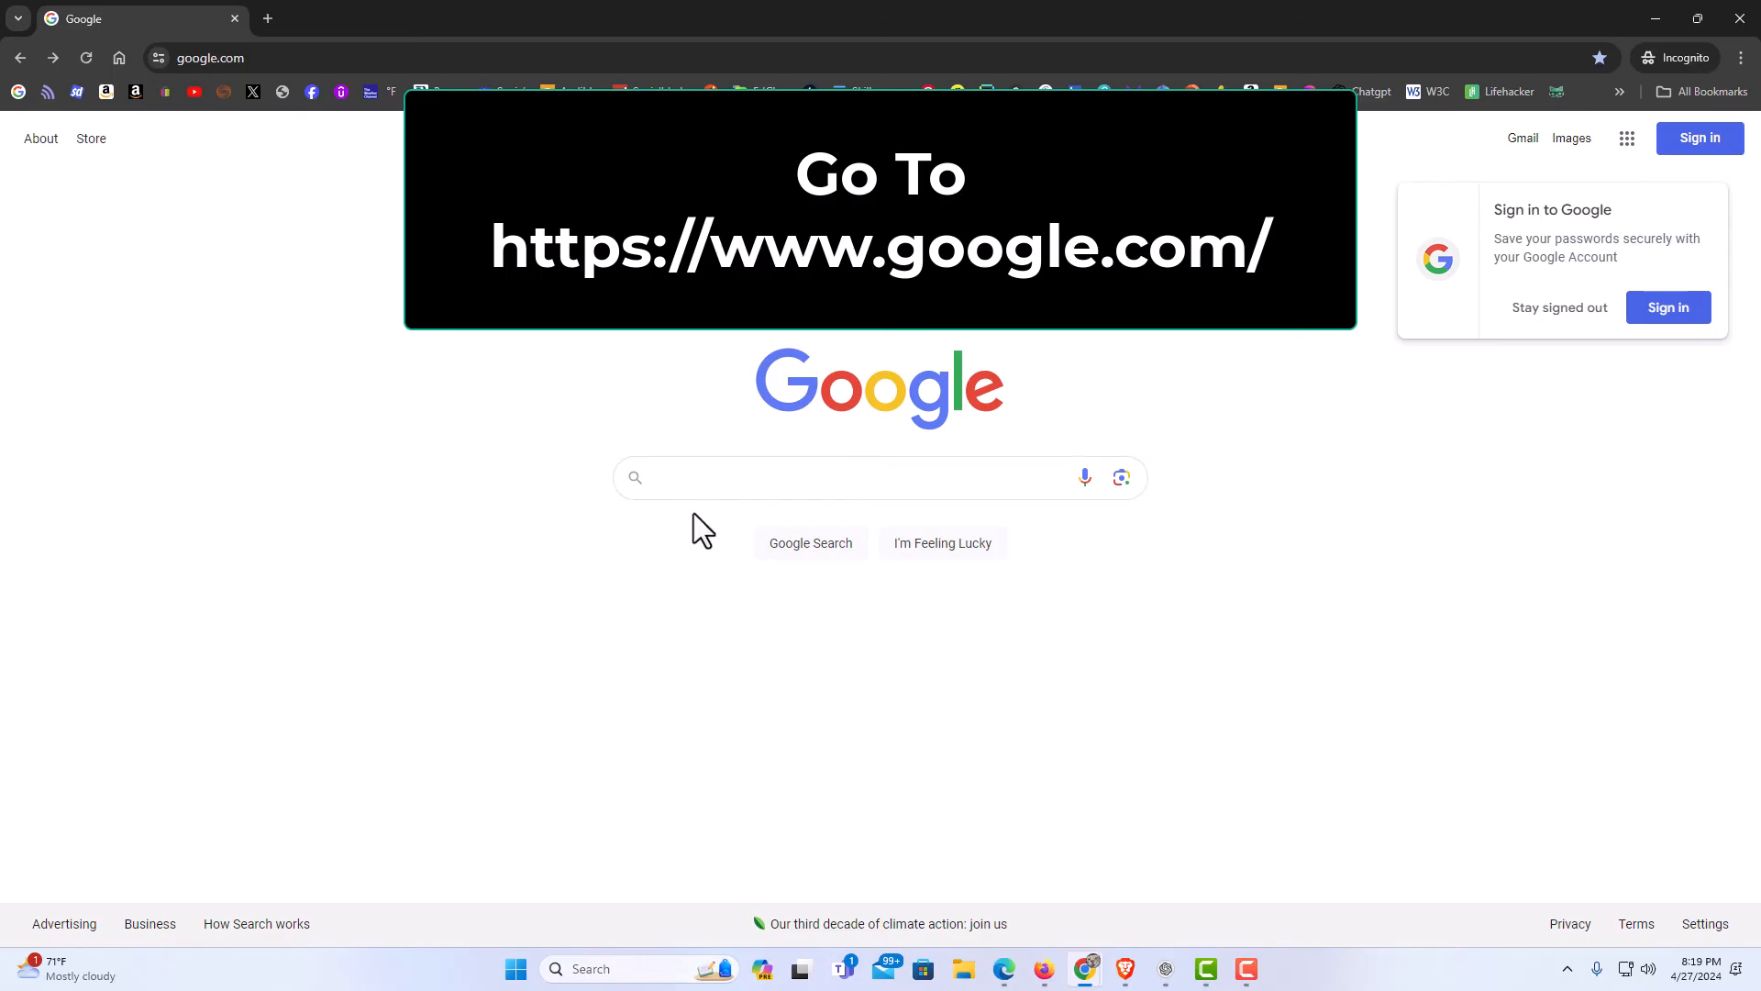
mouse_move(695, 536)
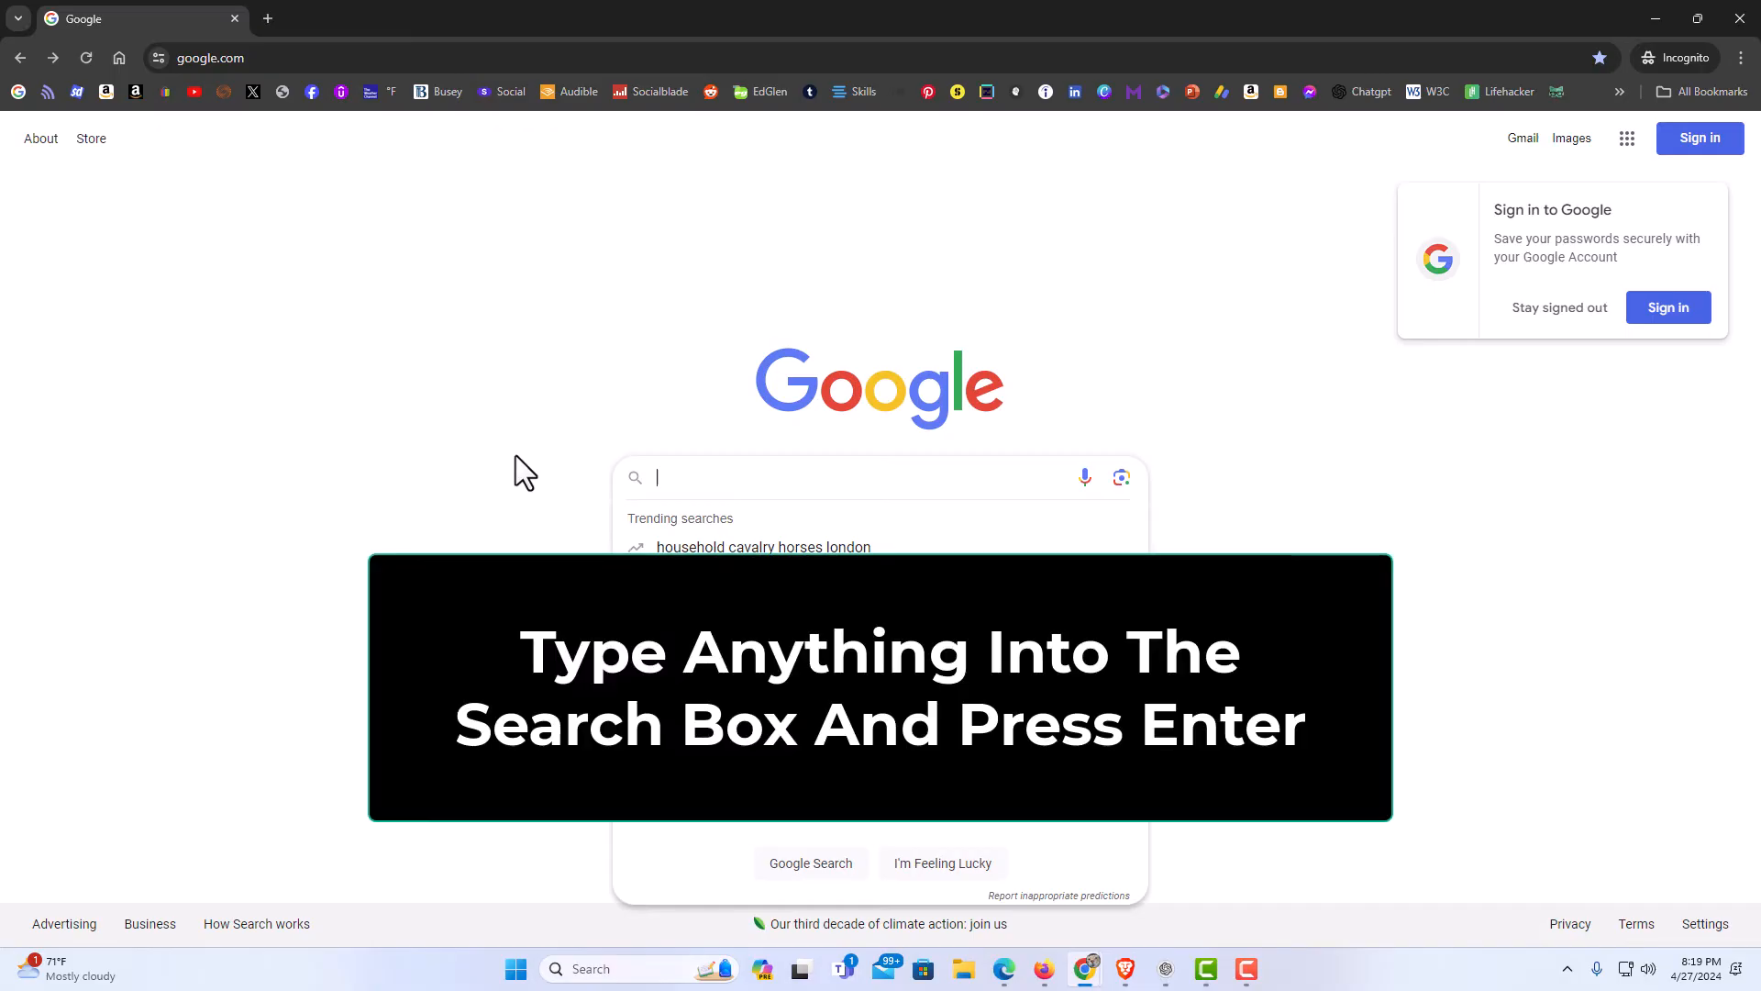
type("hello")
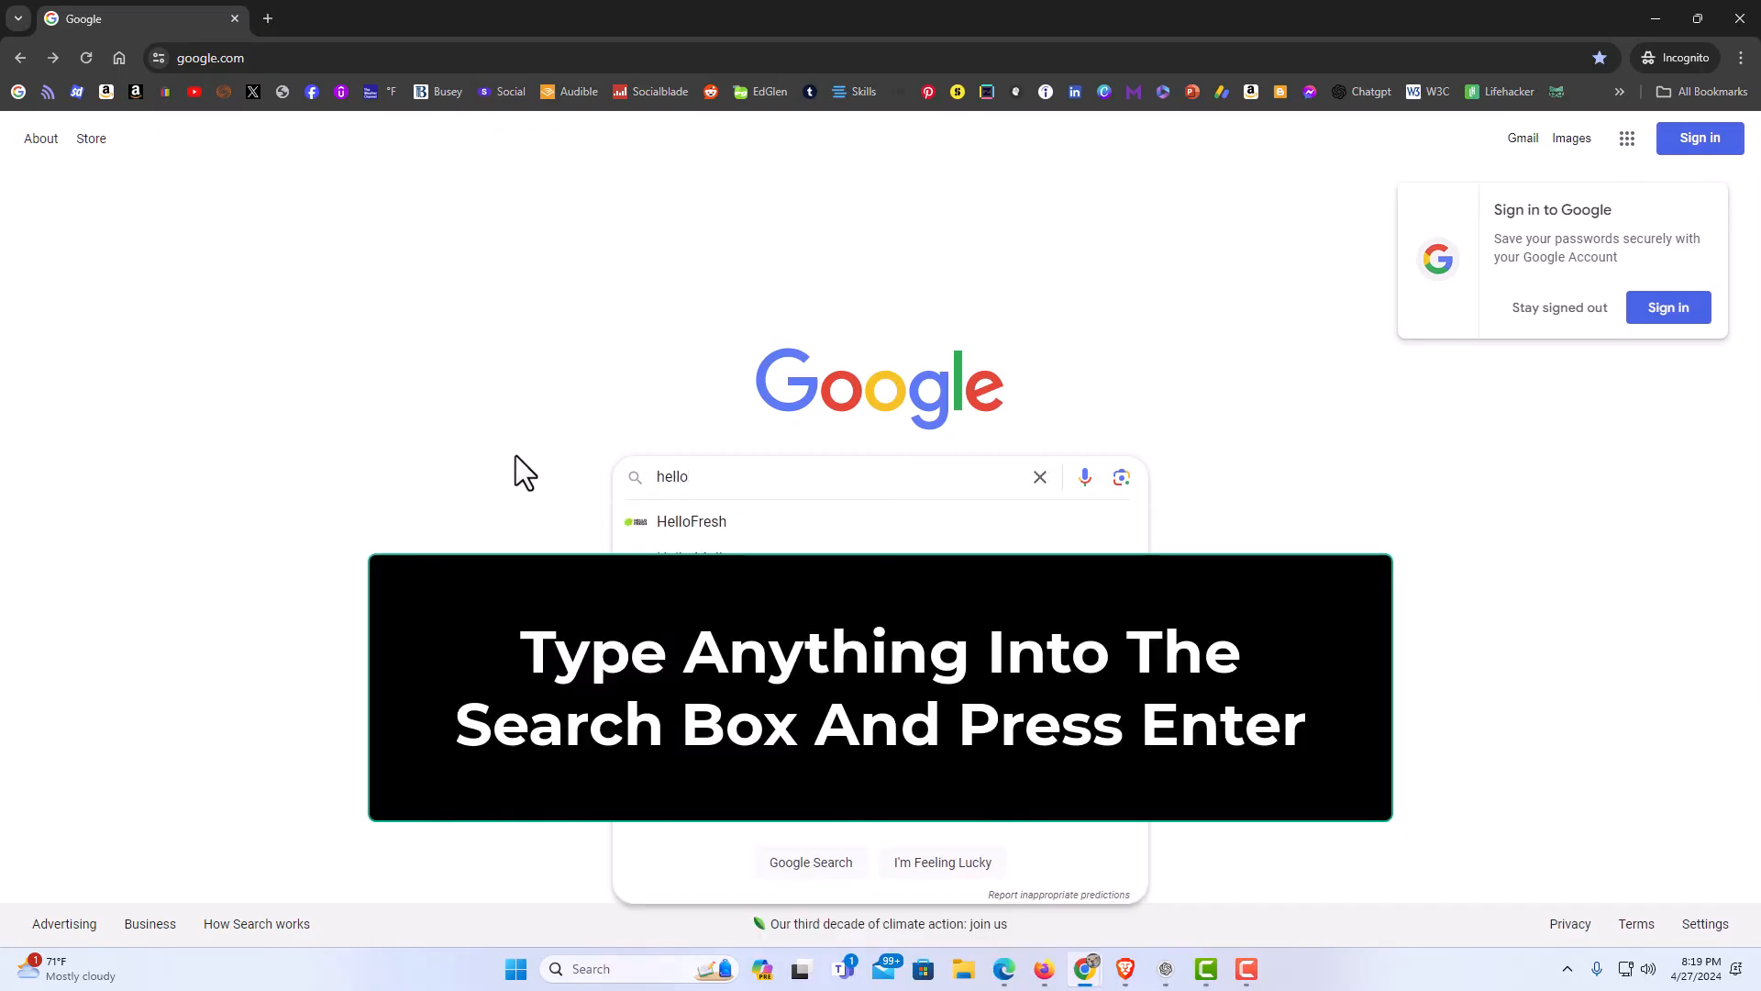
key("Return")
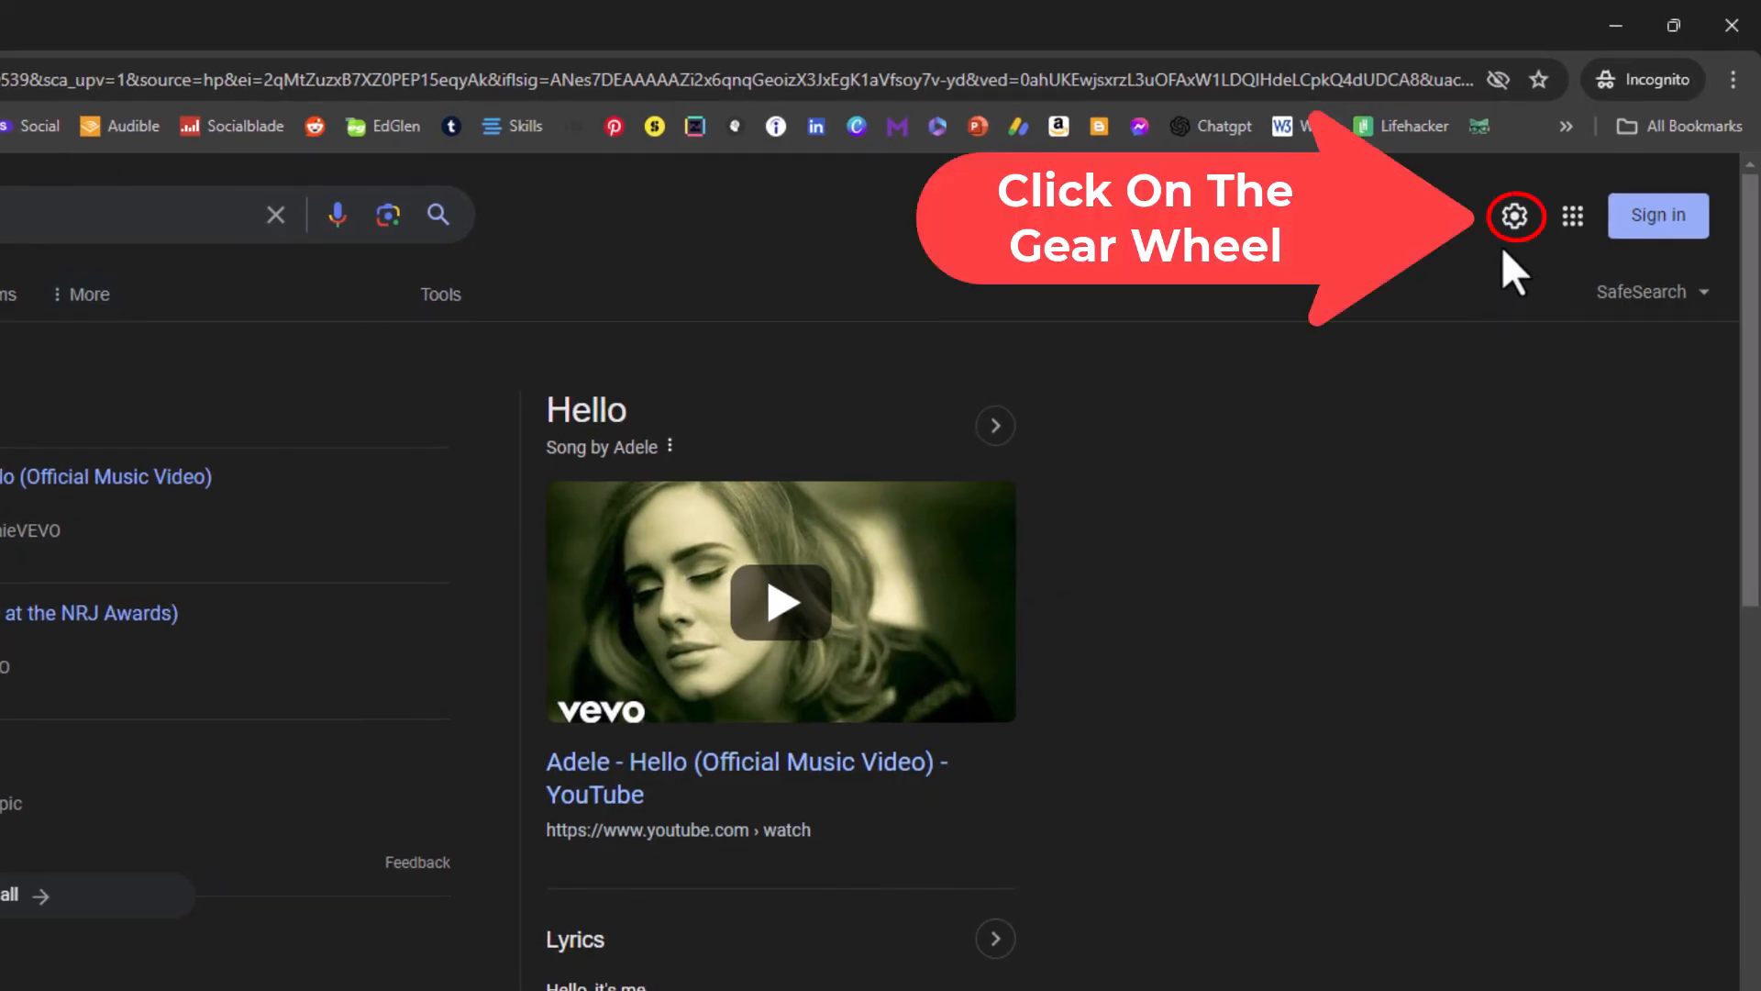
From the results page gear menu, set SafeSearch to Off
left_click(1515, 215)
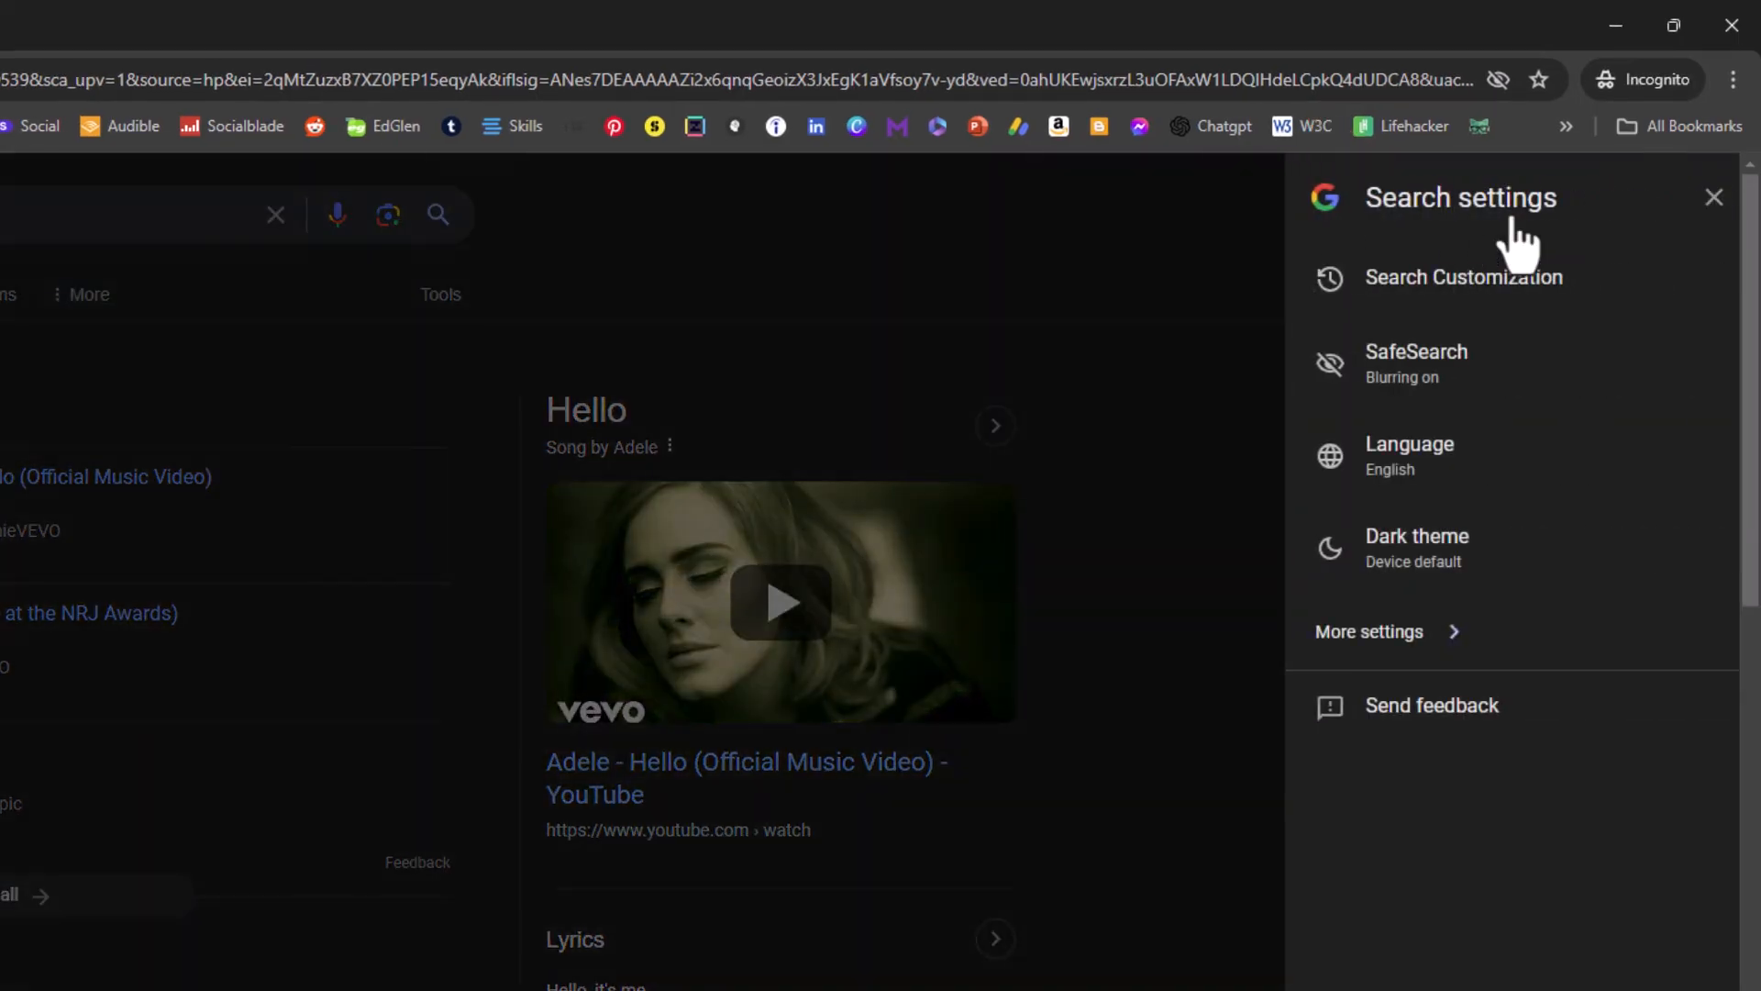
mouse_move(1460, 364)
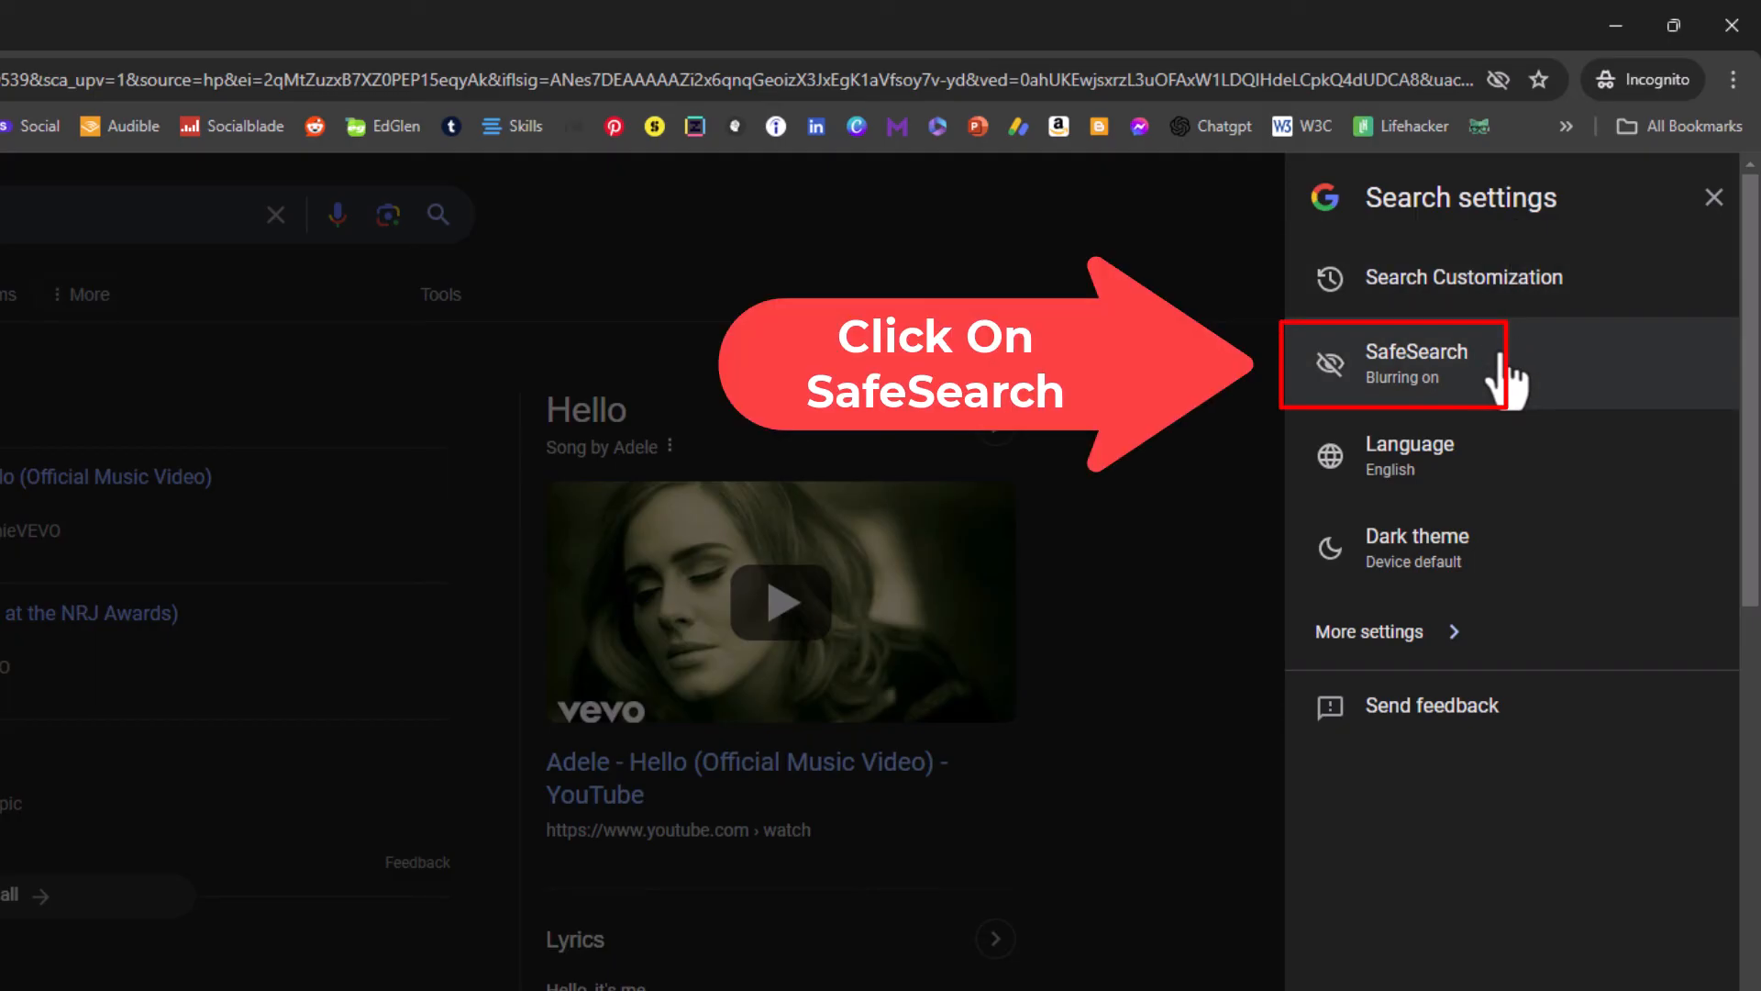
left_click(1417, 361)
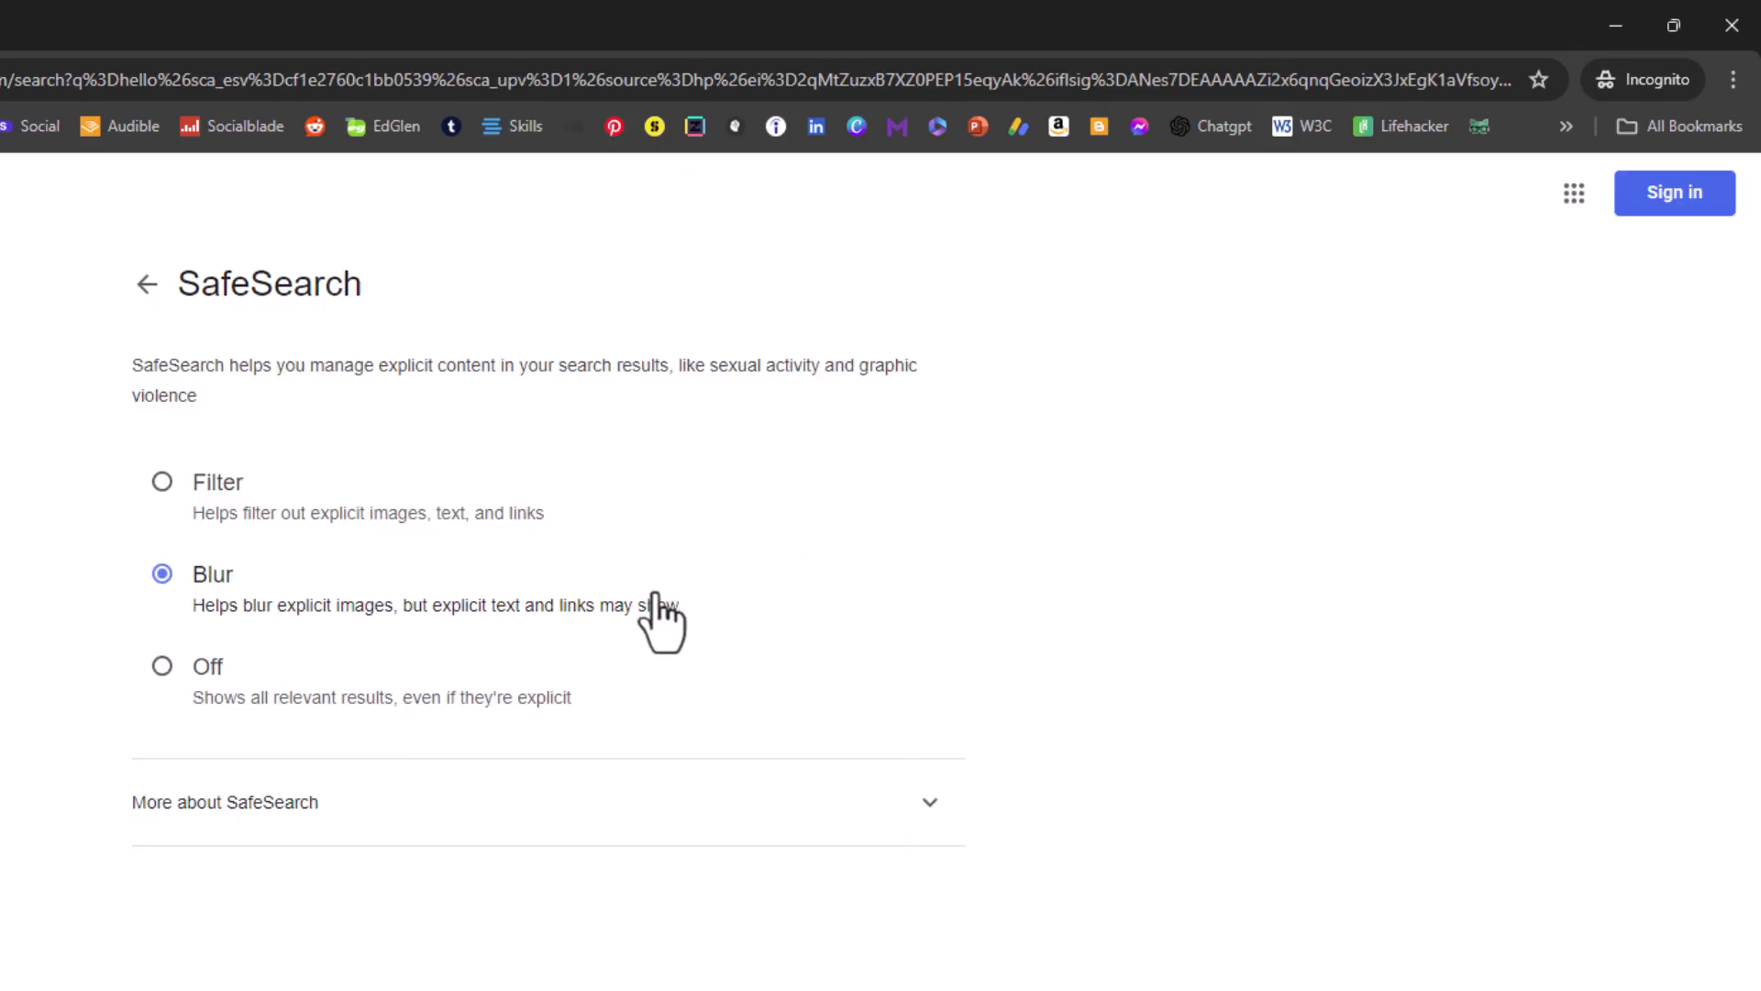
mouse_move(129, 612)
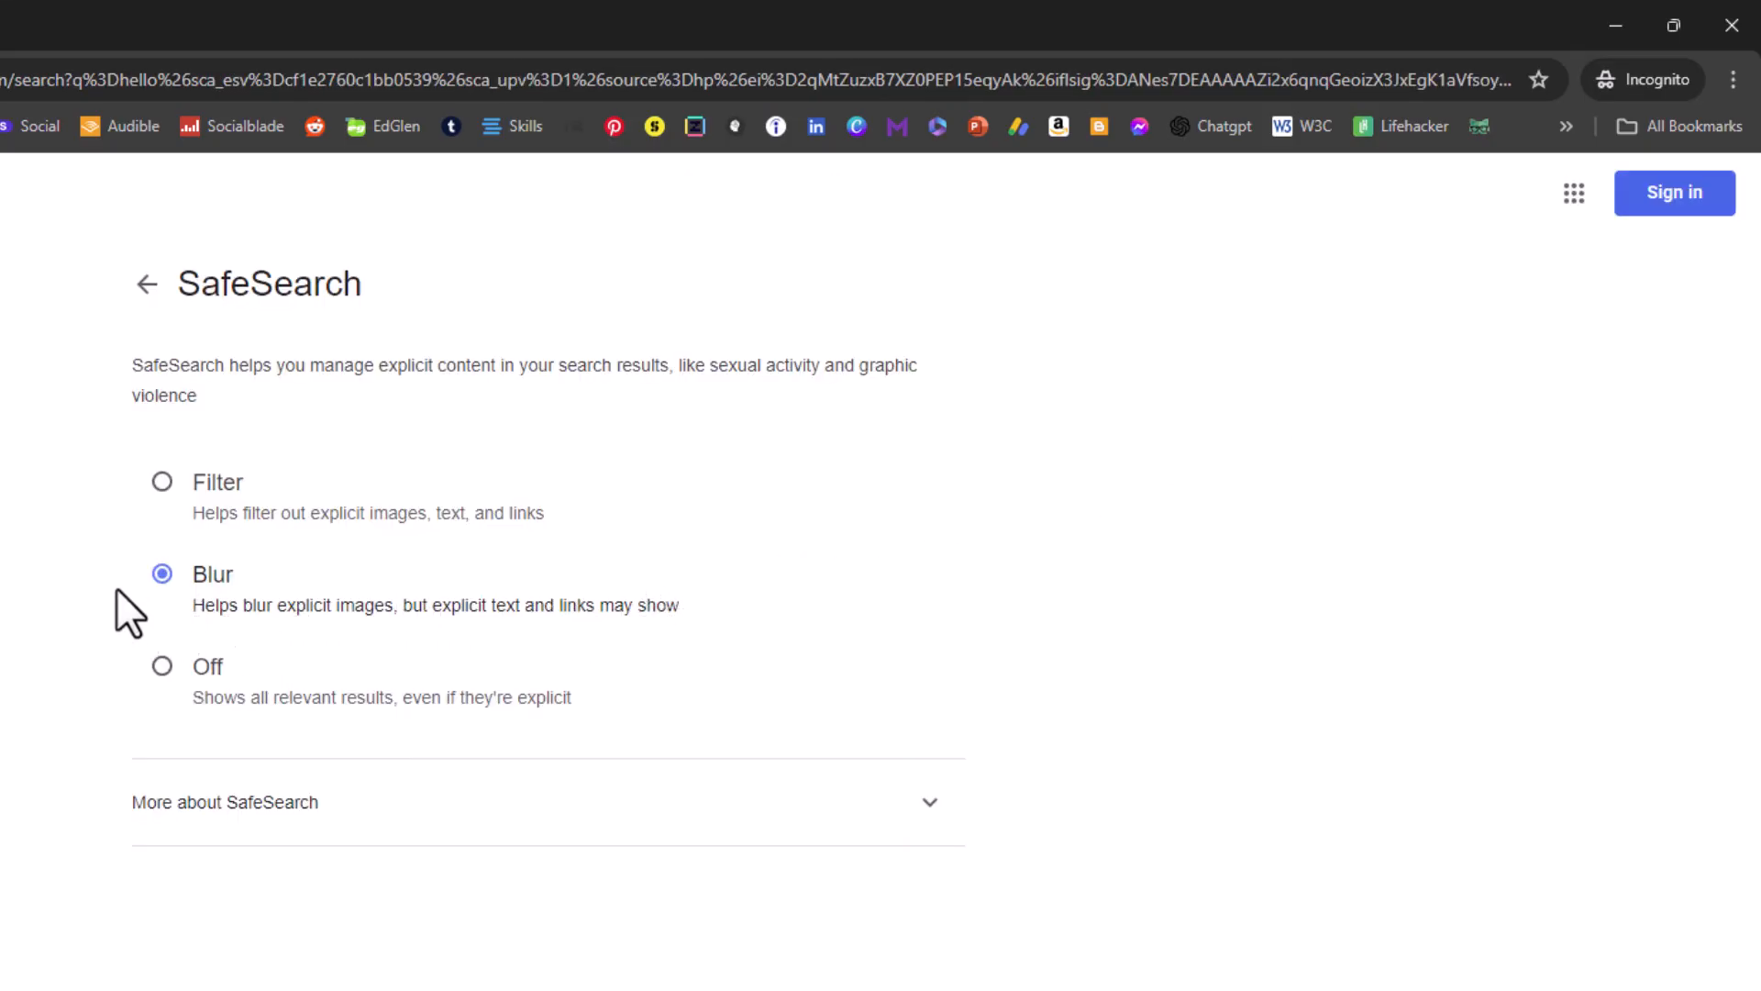
mouse_move(137, 584)
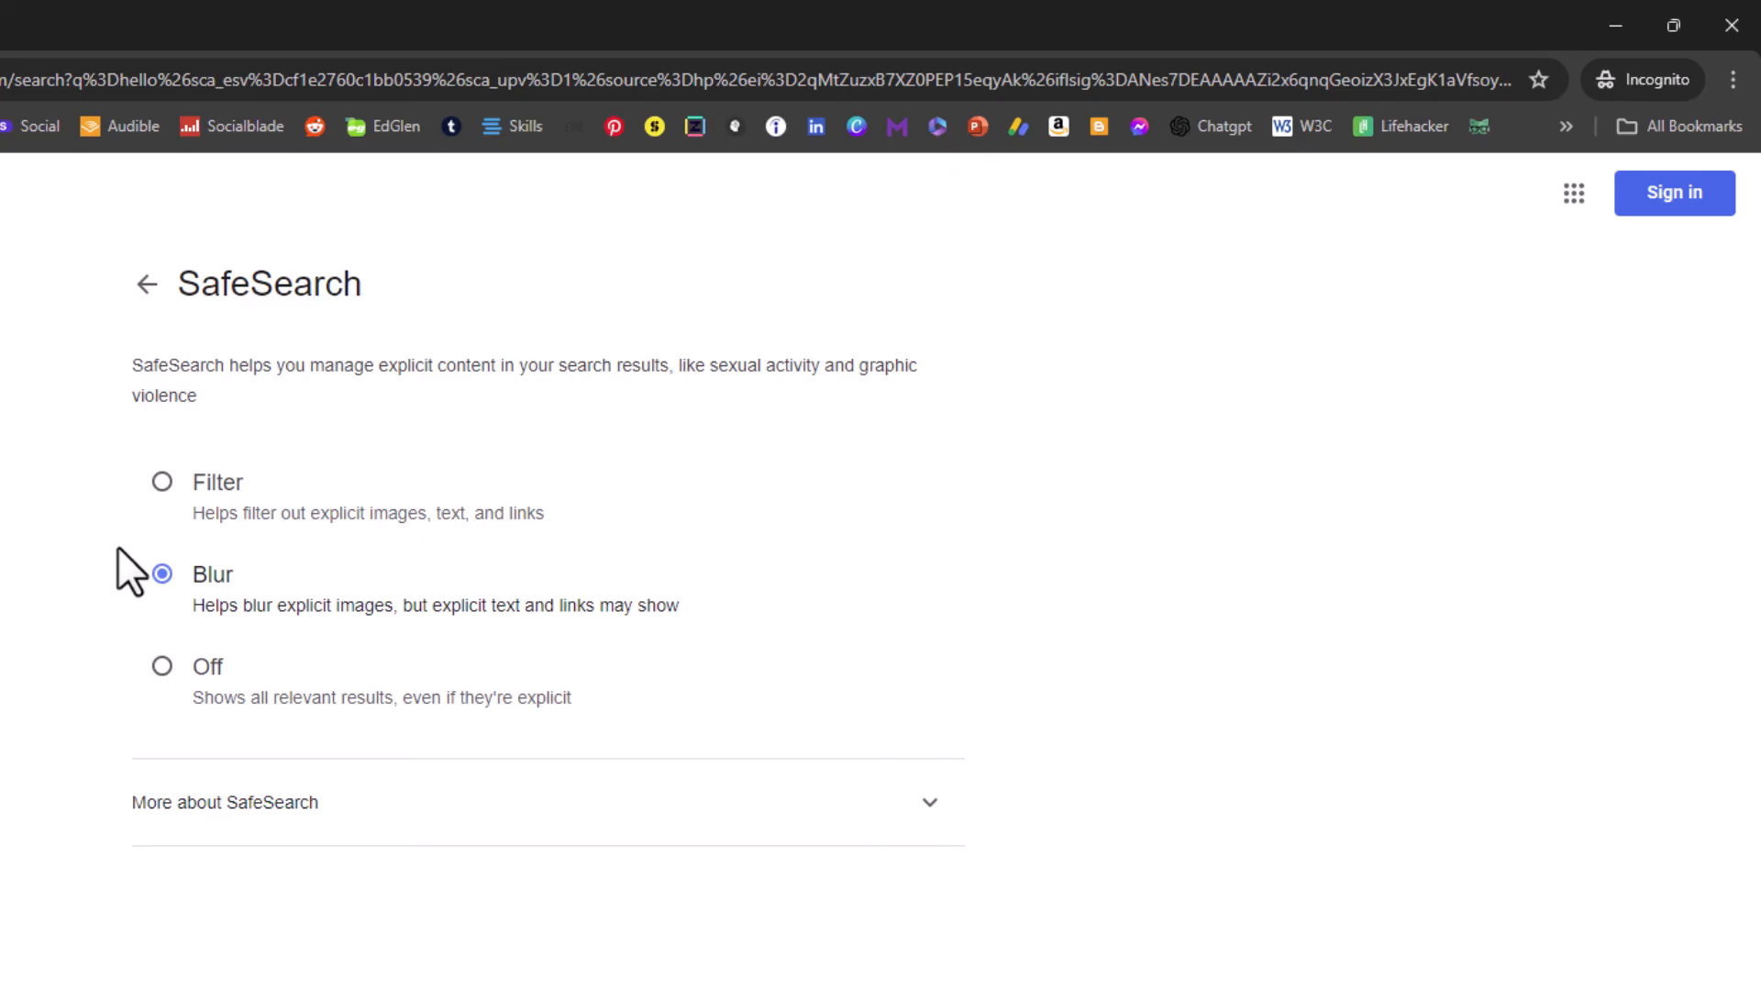
mouse_move(99, 600)
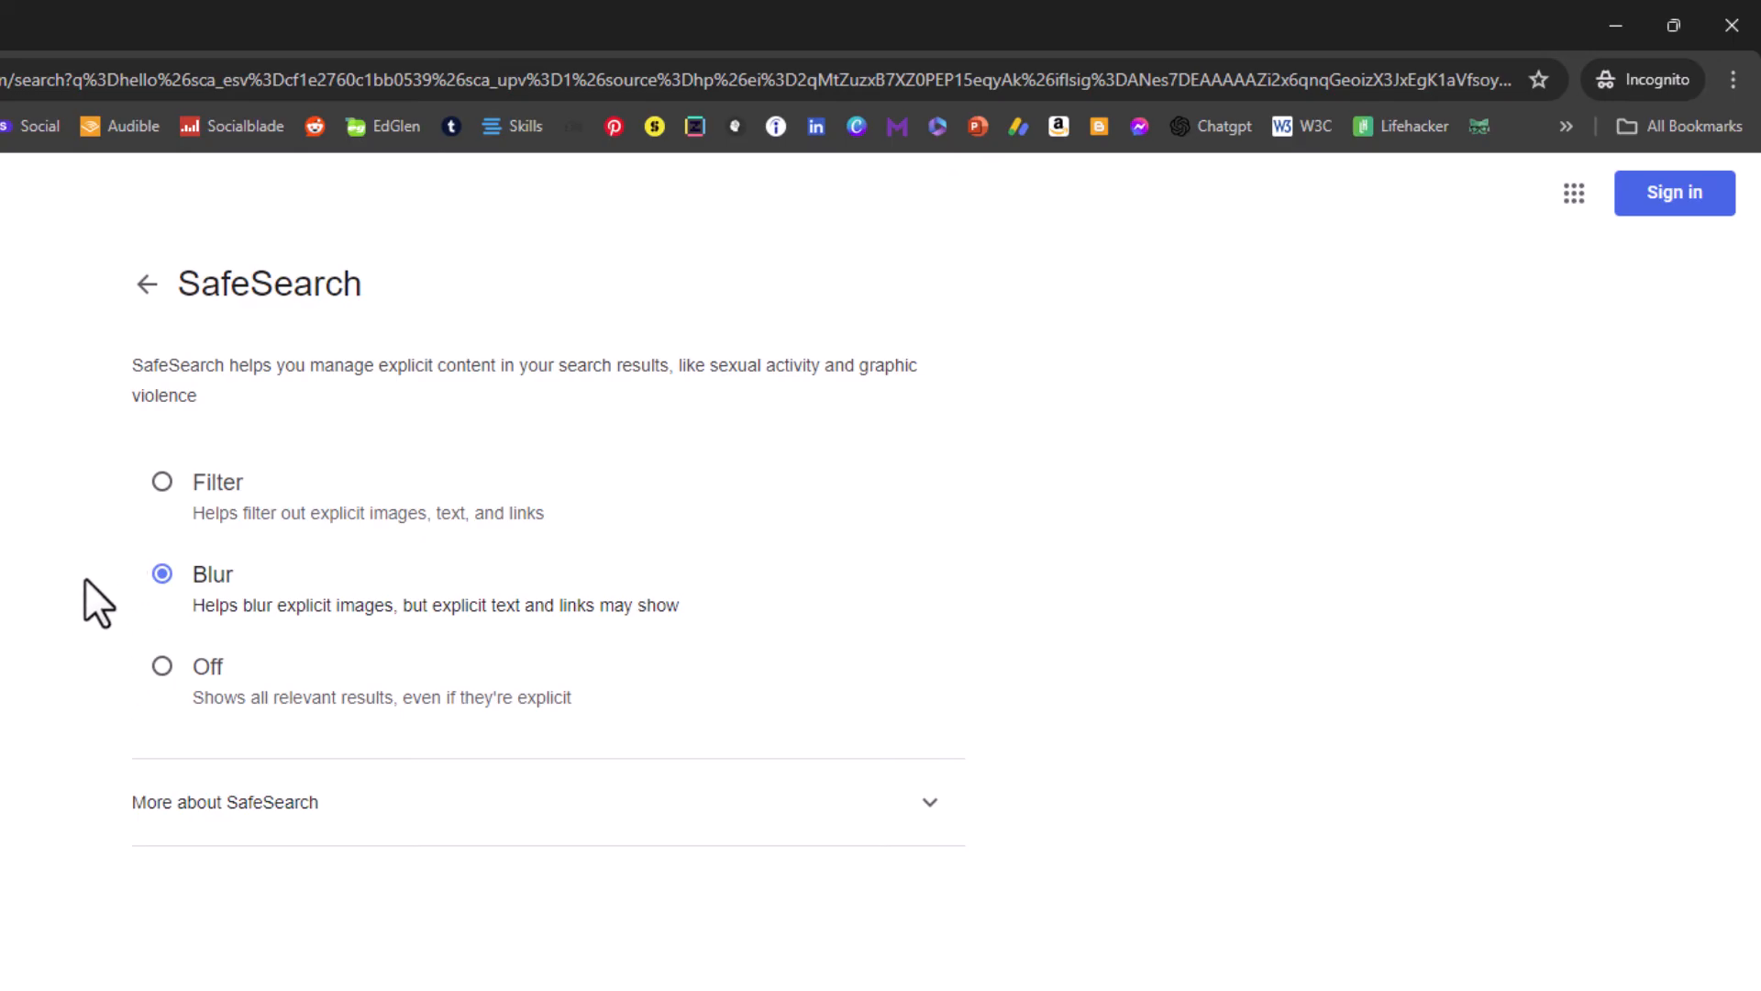
left_click(162, 666)
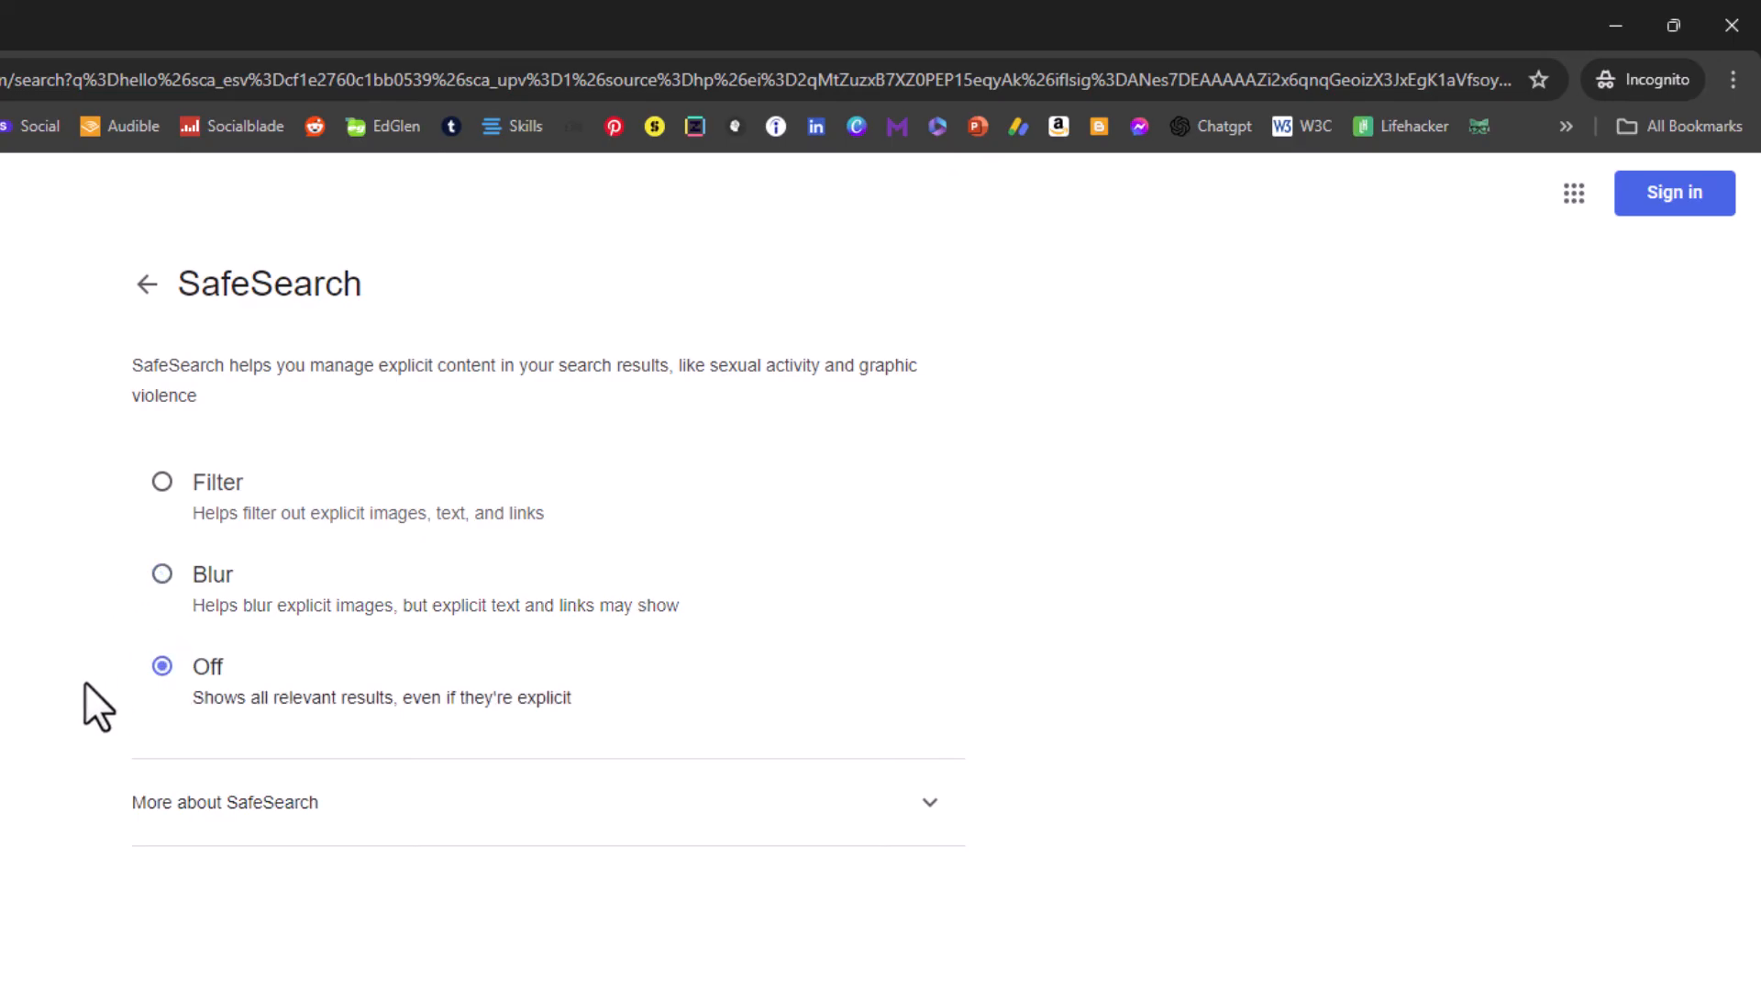